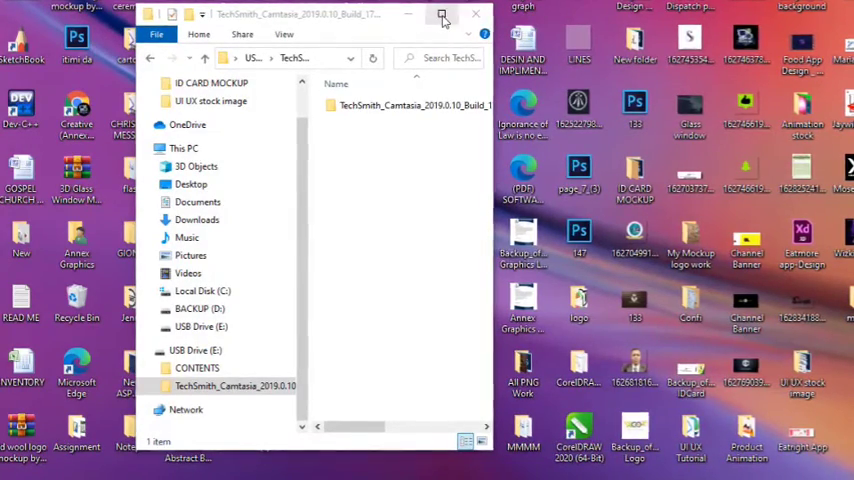
Maximize File Explorer and select USB Drive (E:) in the navigation pane.
click(444, 14)
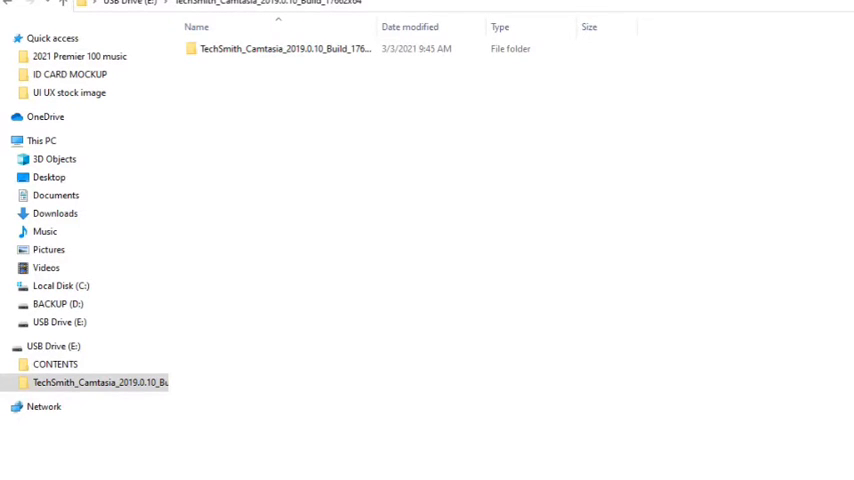
mouse_move(196, 334)
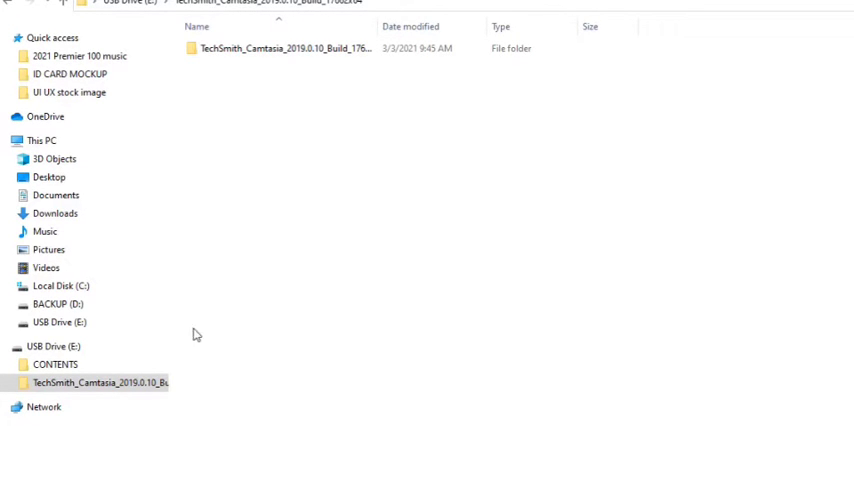
click(52, 346)
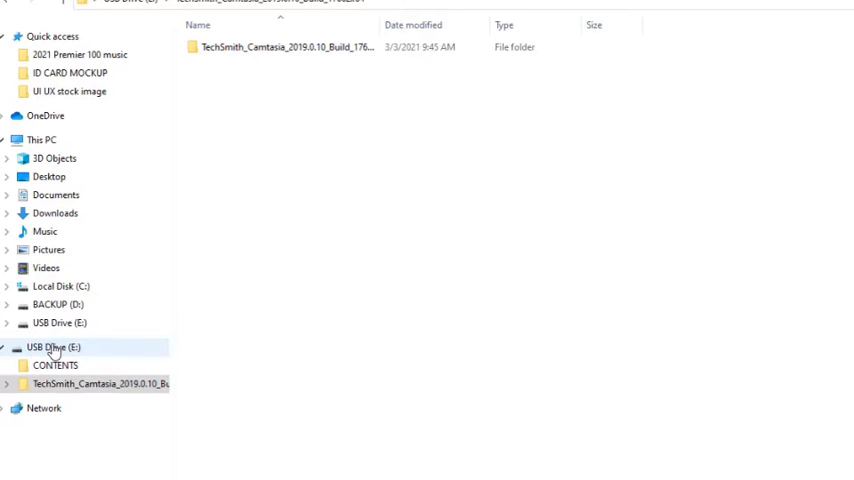
Start an NTFS quick format of USB Drive (E:) and confirm the data-erasure warning.
right_click(56, 348)
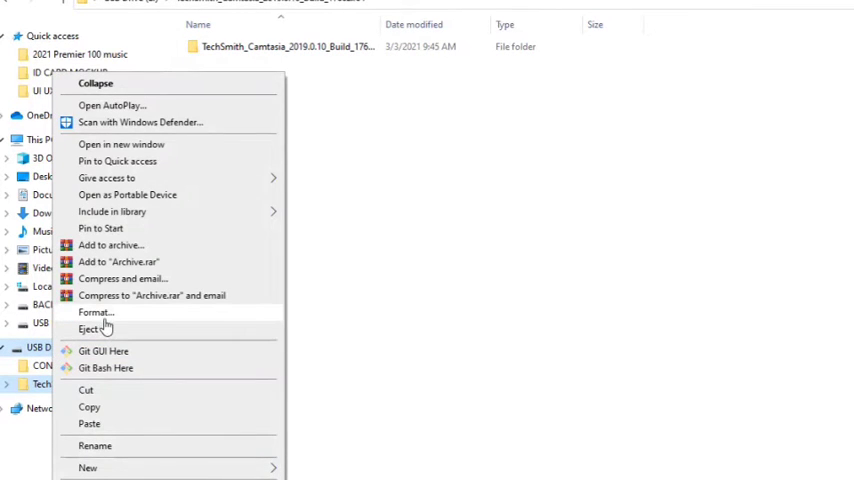
click(96, 312)
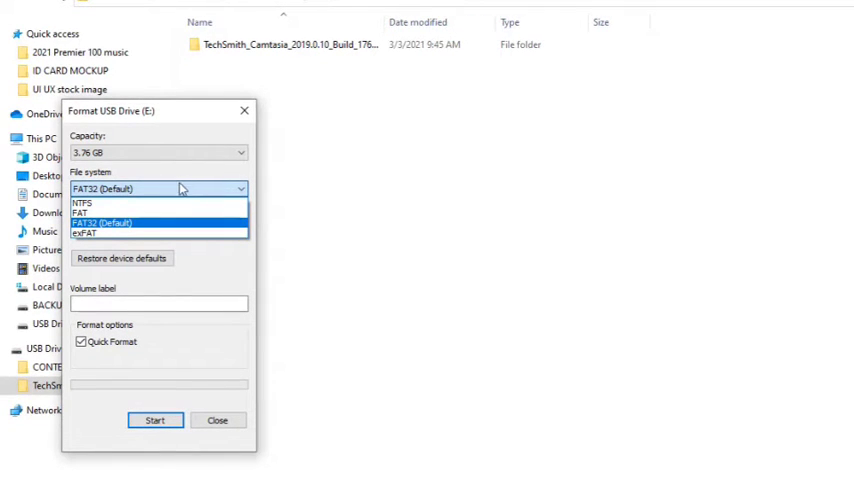
mouse_move(90, 232)
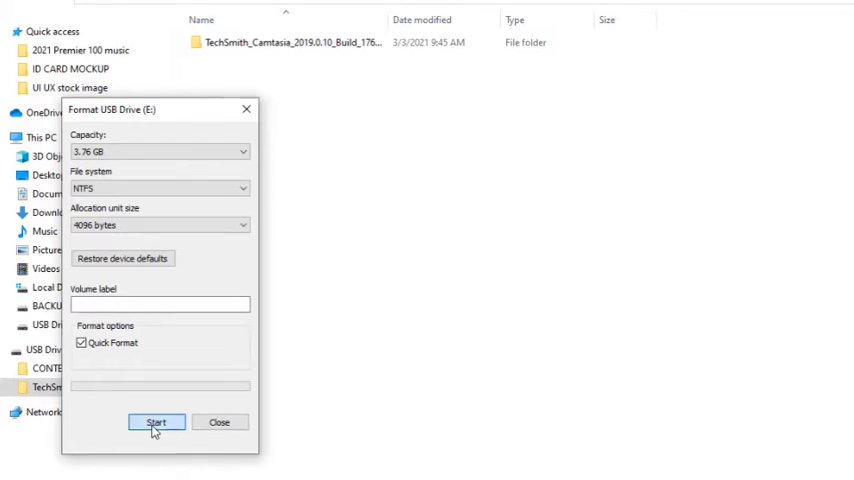
click(156, 422)
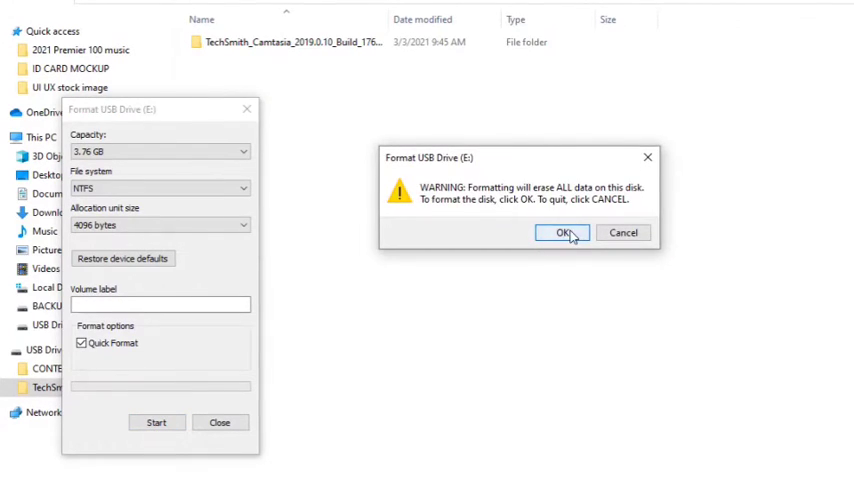
click(562, 232)
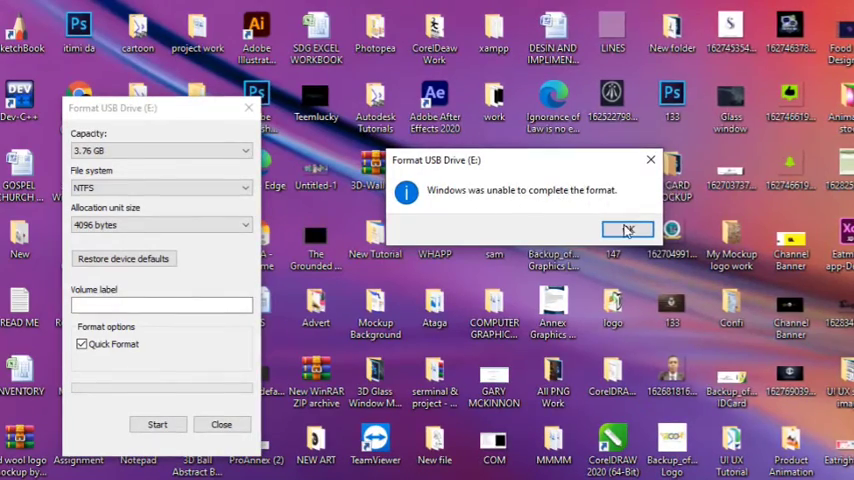
Reformat USB Drive (E:) as FAT32 (Default) and acknowledge the Format Complete message.
click(628, 230)
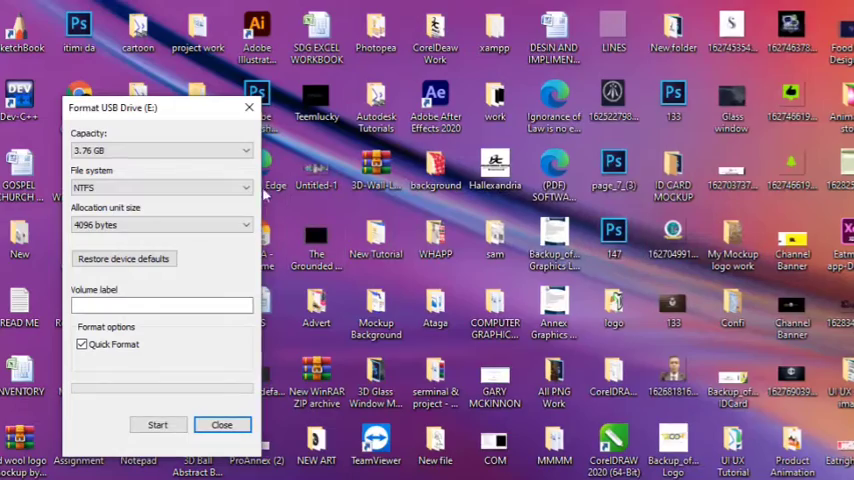
click(244, 188)
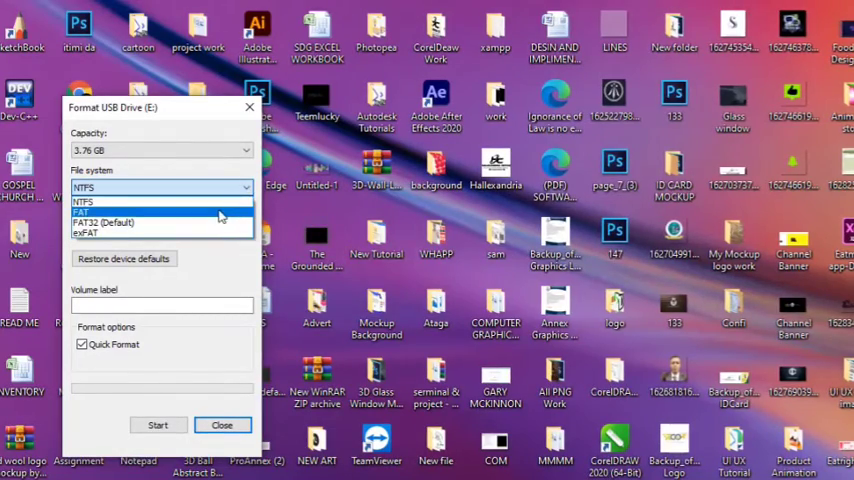
click(104, 222)
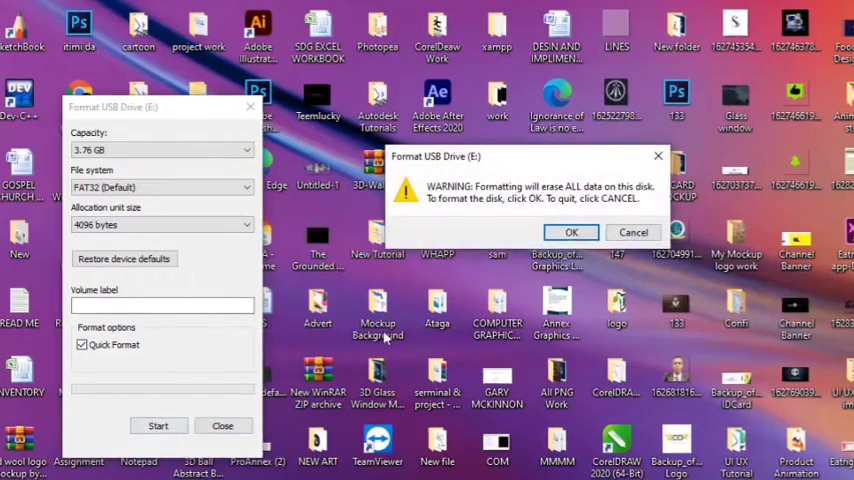
click(572, 232)
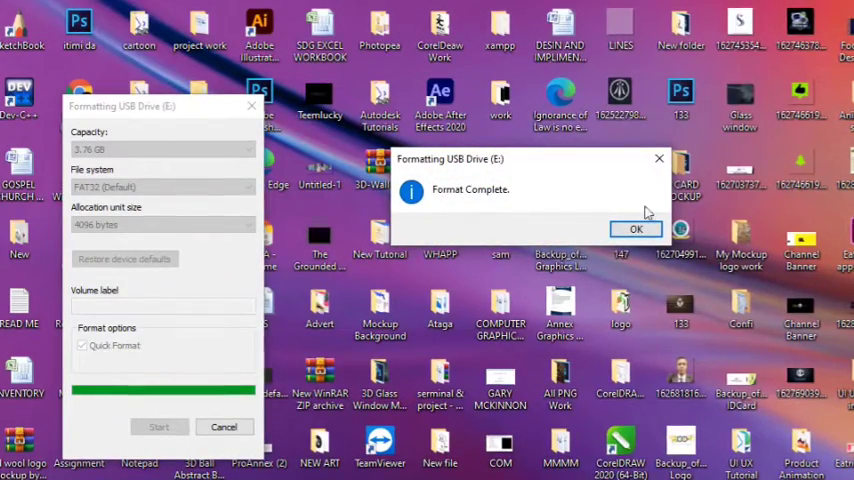
mouse_move(660, 160)
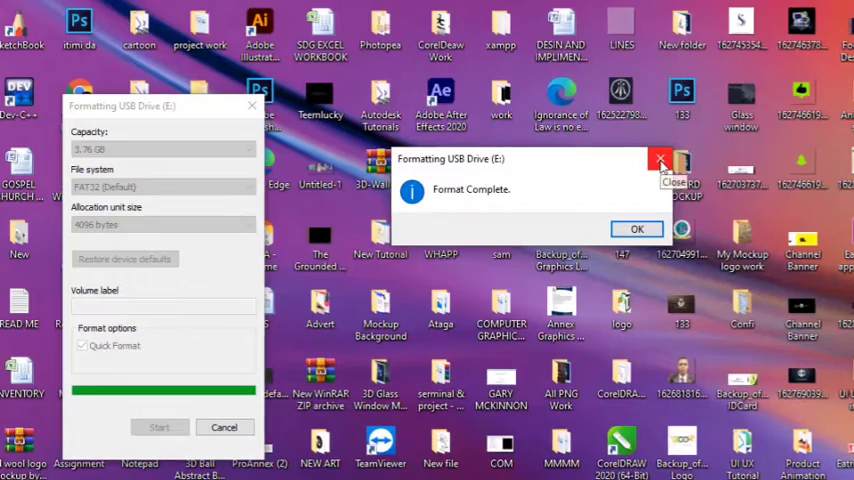
click(636, 228)
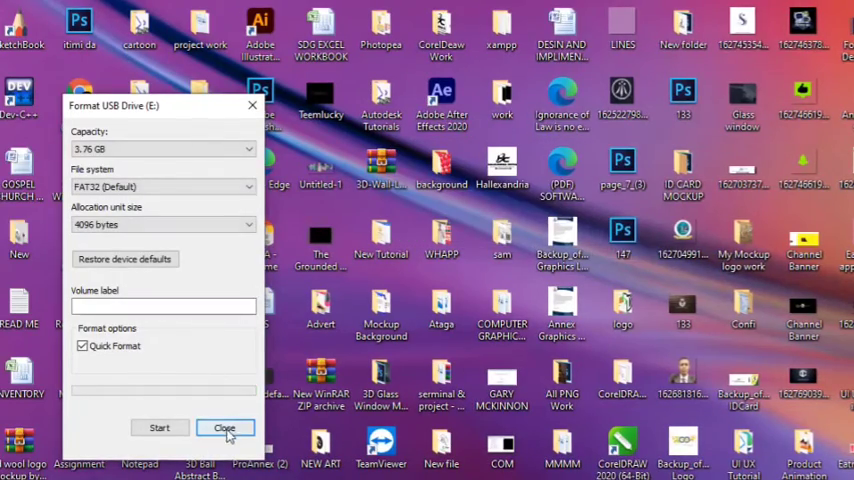
Close the Format dialog and run Command Prompt as administrator from Windows Search.
click(224, 428)
text(cmd)
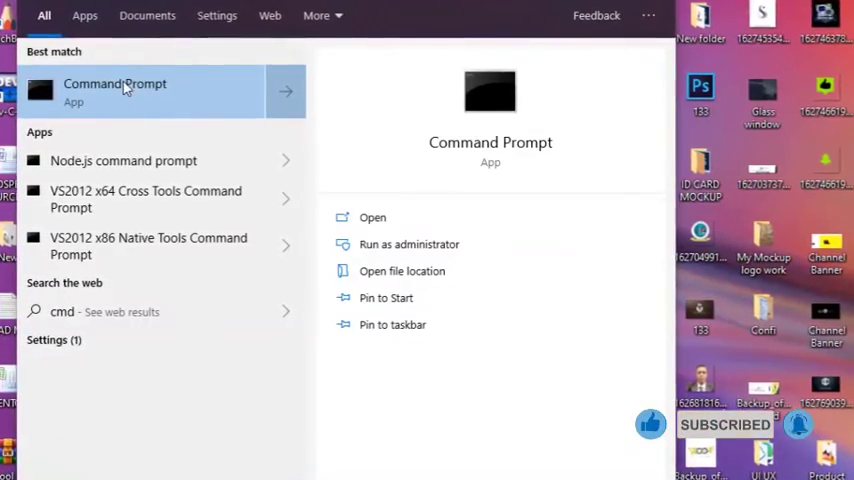
right_click(116, 90)
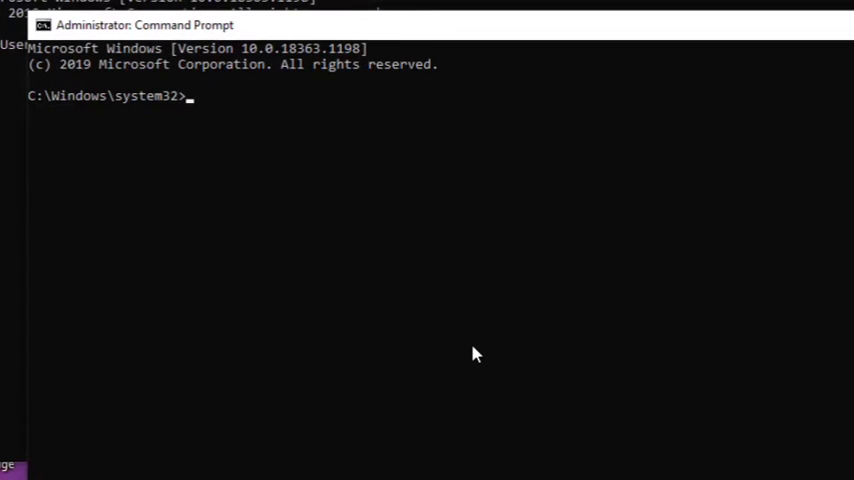
mouse_move(204, 196)
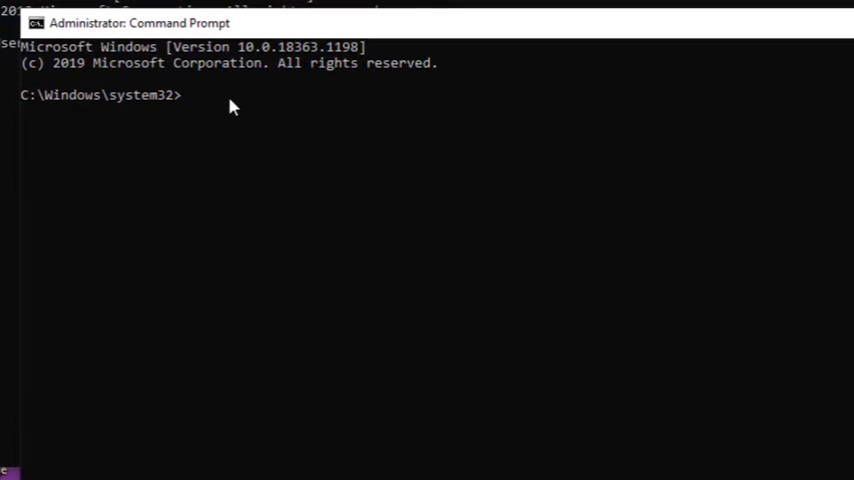
Launch diskpart and run 'list disk' to show Disk 0 (465 GB) and Disk 1 (3861 MB).
text(dis)
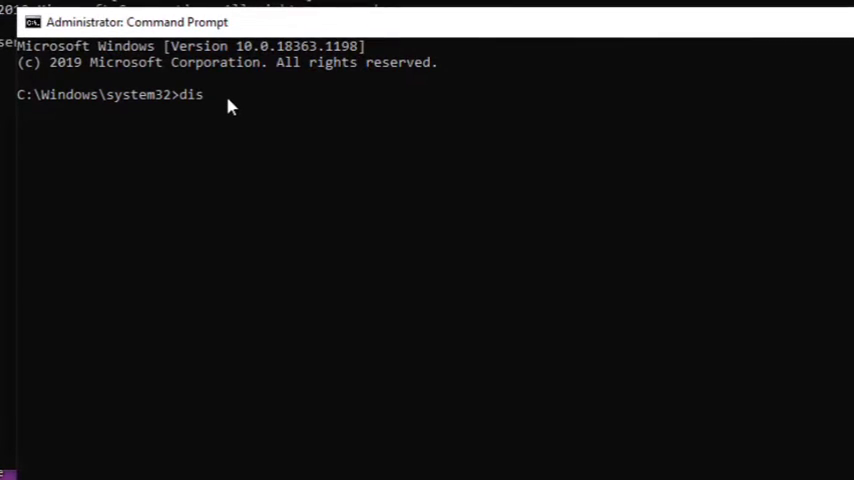
text(kp)
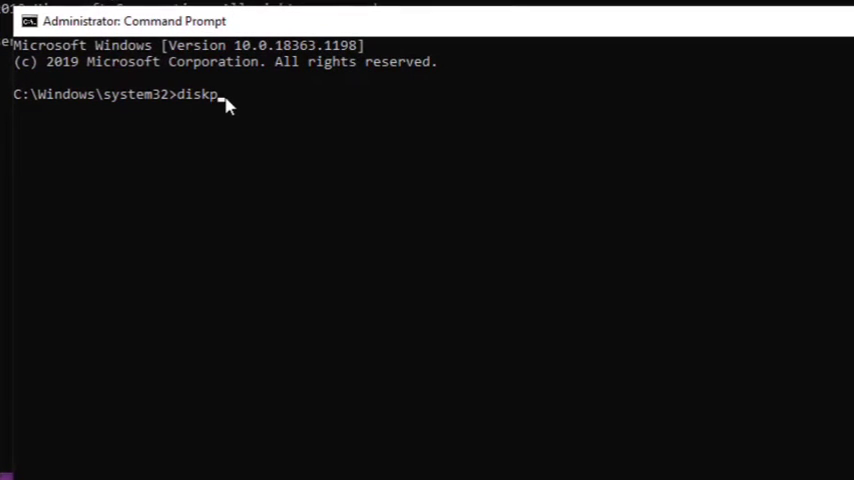
text(art)
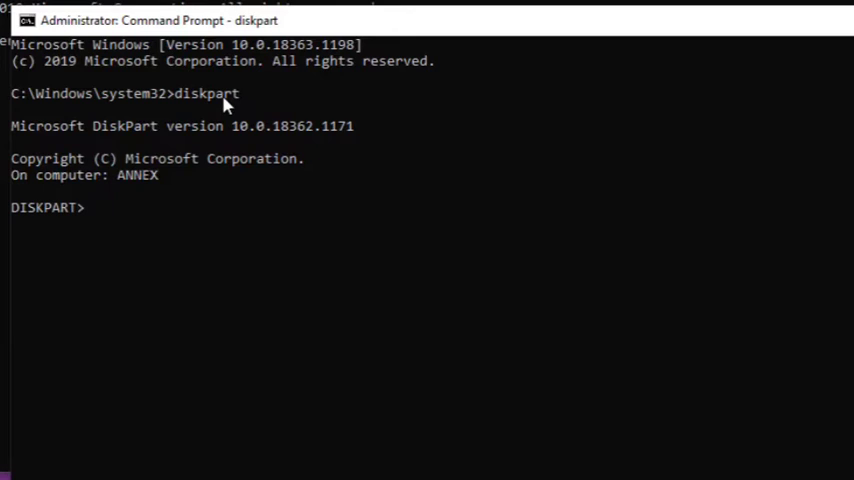
text(li)
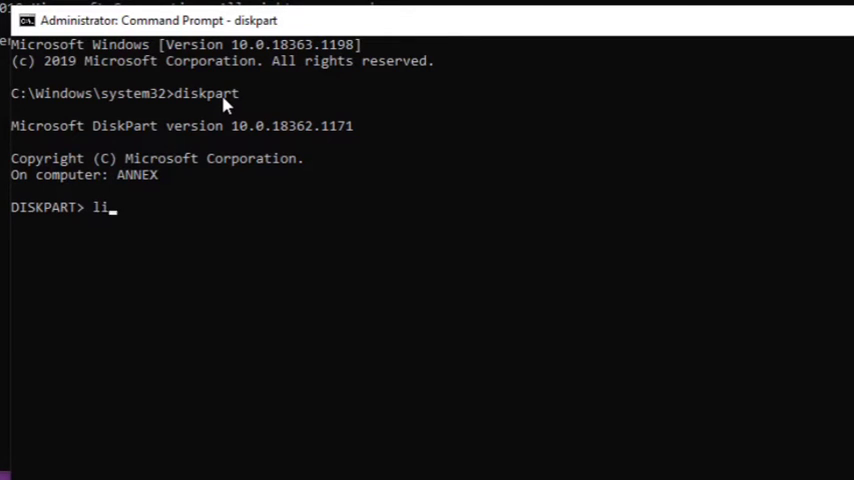
text(st)
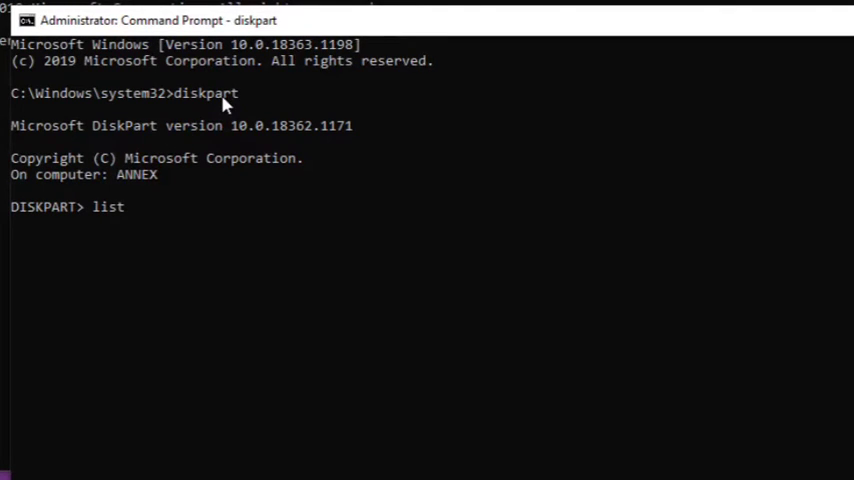
text(di)
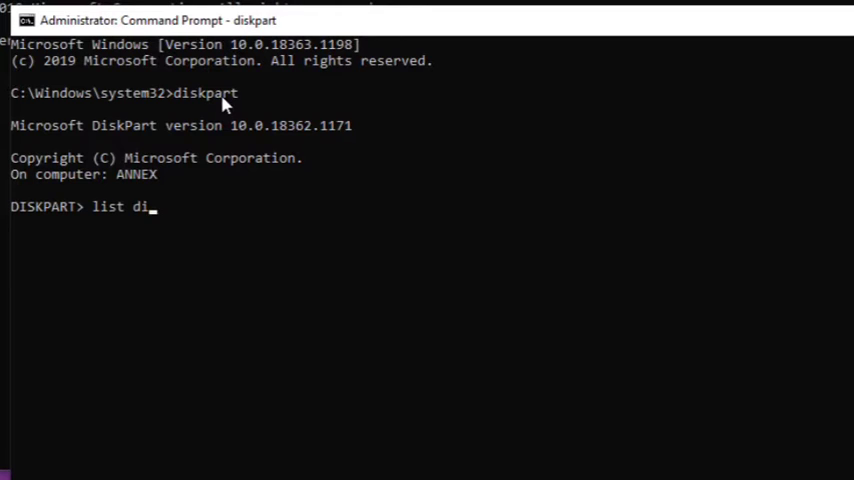
text(sk)
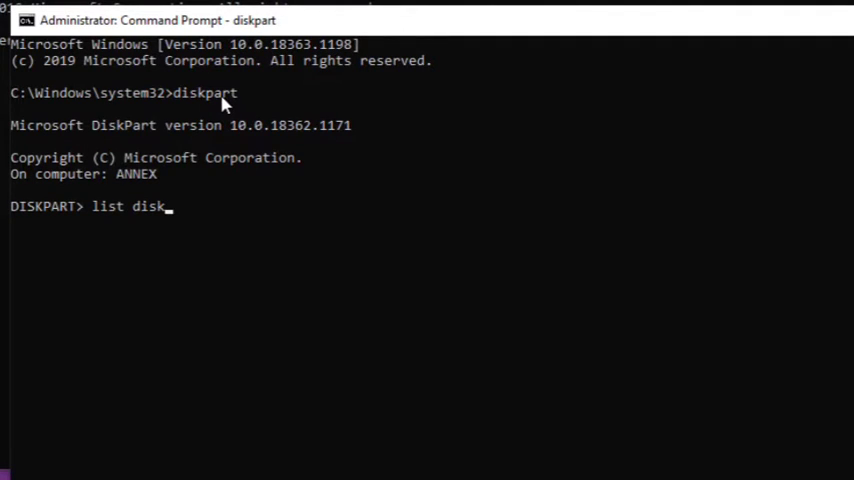
key(Return)
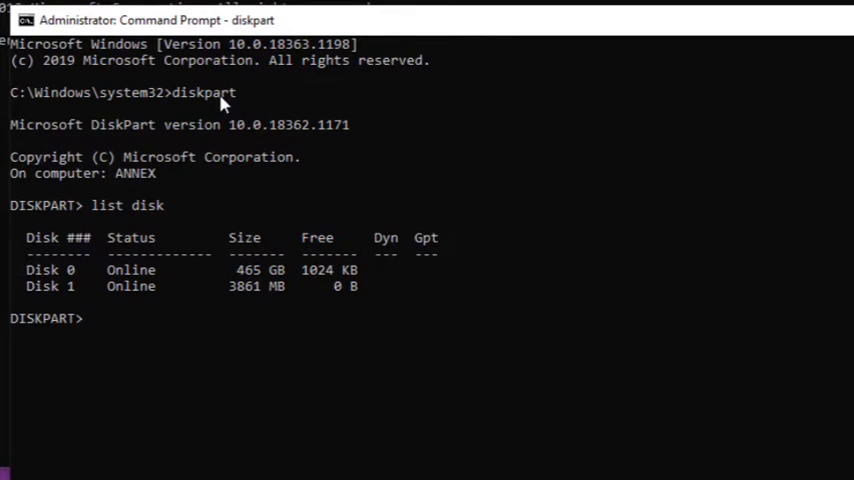
mouse_move(140, 150)
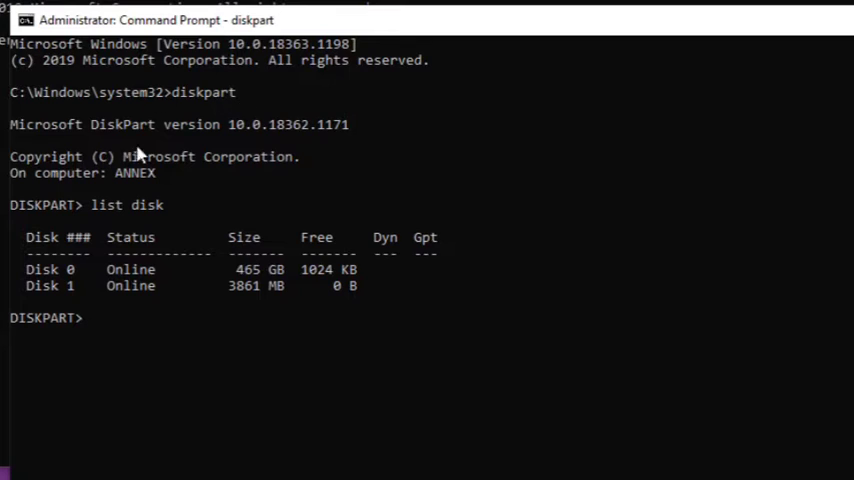
mouse_move(70, 276)
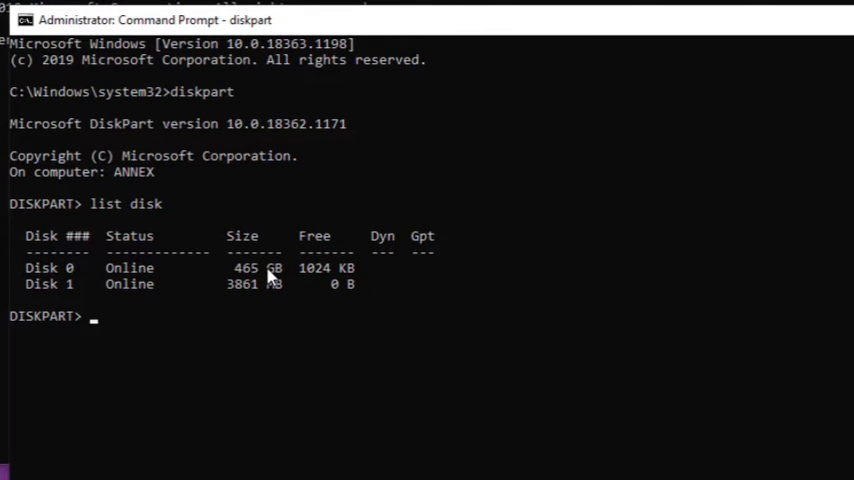
mouse_move(80, 284)
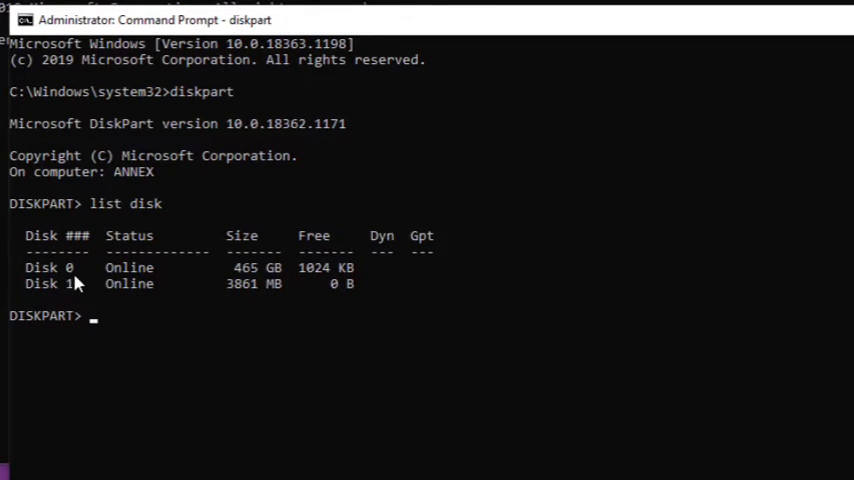
mouse_move(22, 290)
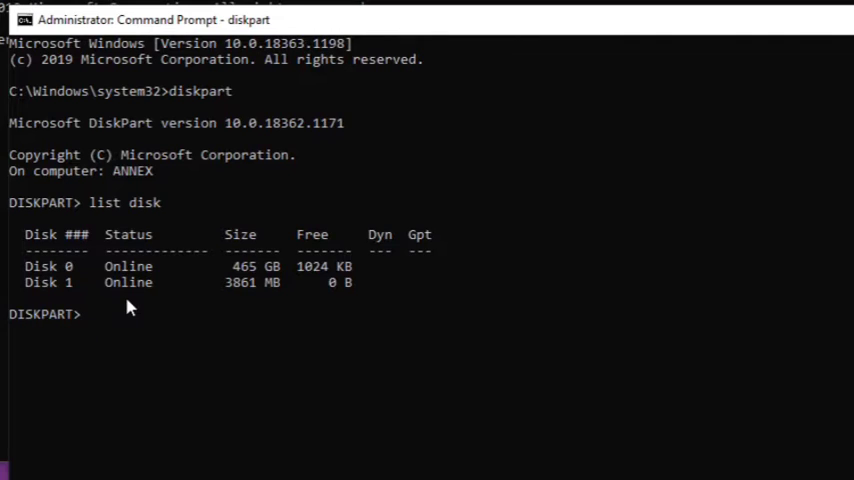
mouse_move(76, 288)
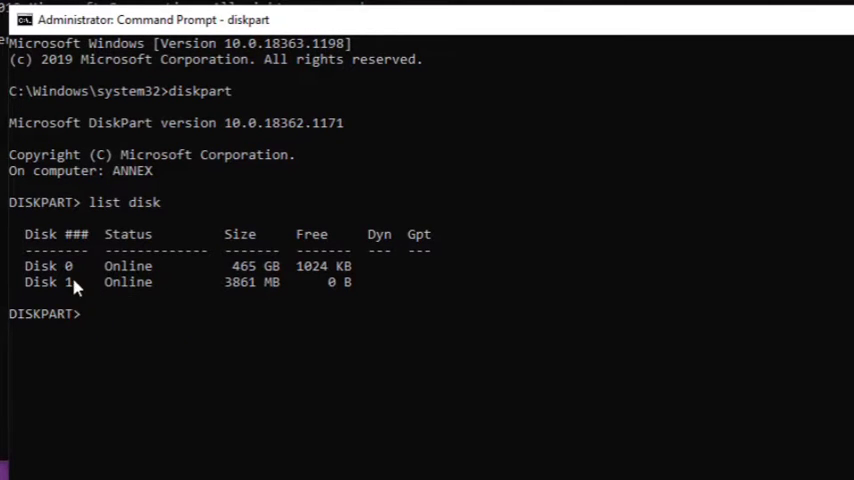
mouse_move(112, 328)
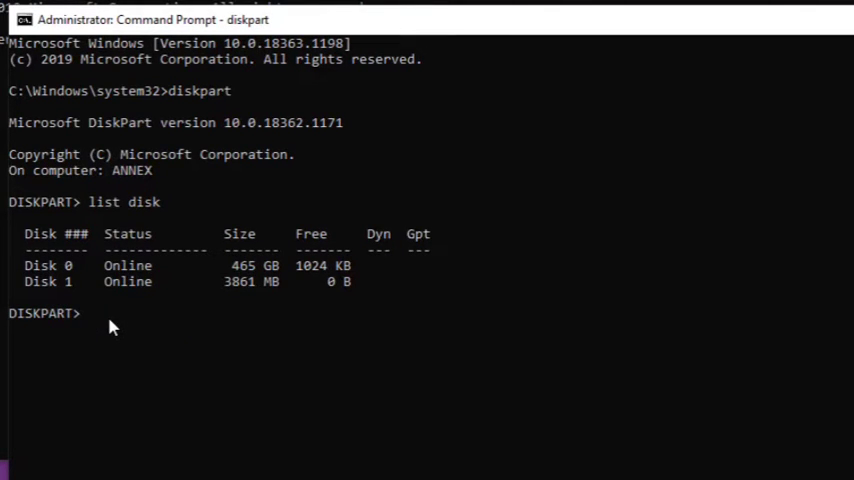
mouse_move(62, 298)
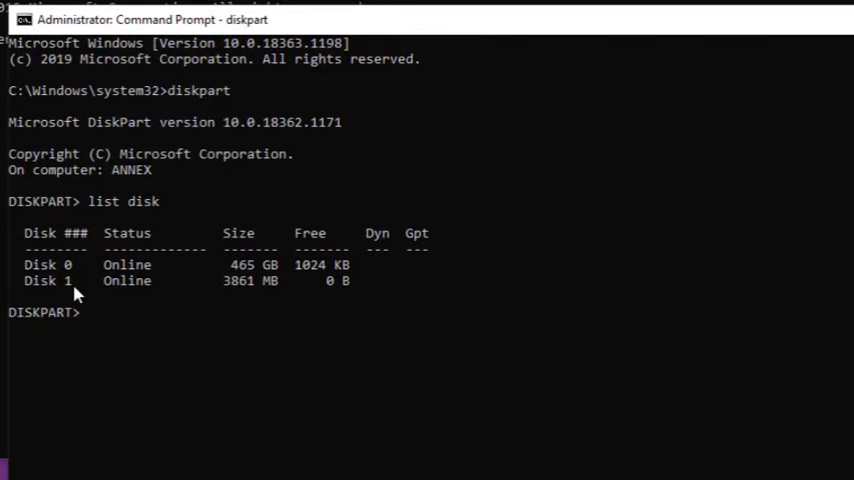
Run 'select disk 1' so DiskPart targets the 3861 MB USB disk.
text(se)
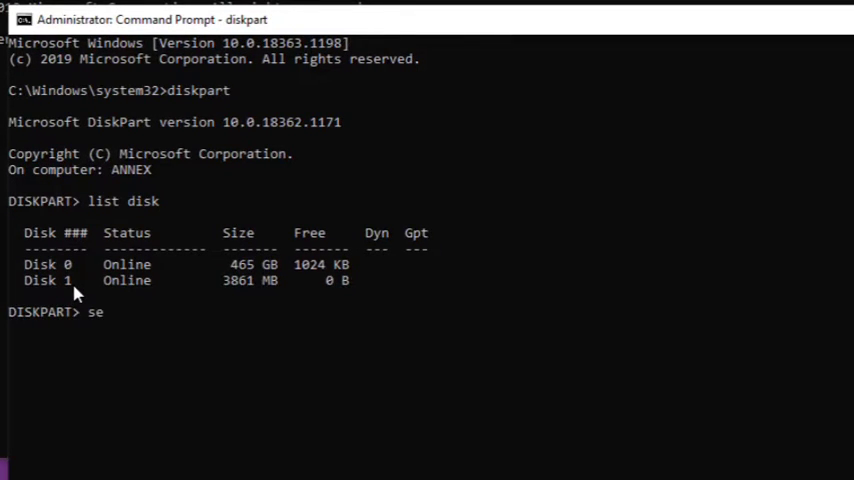
text(lec)
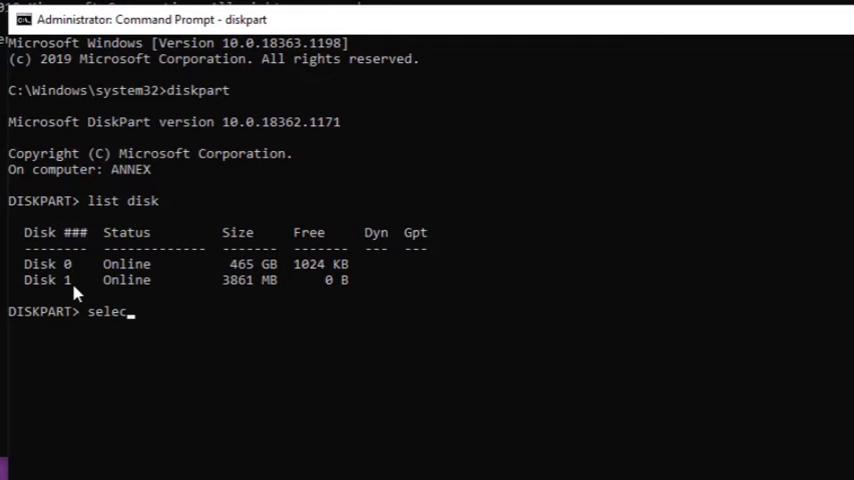
text(t d)
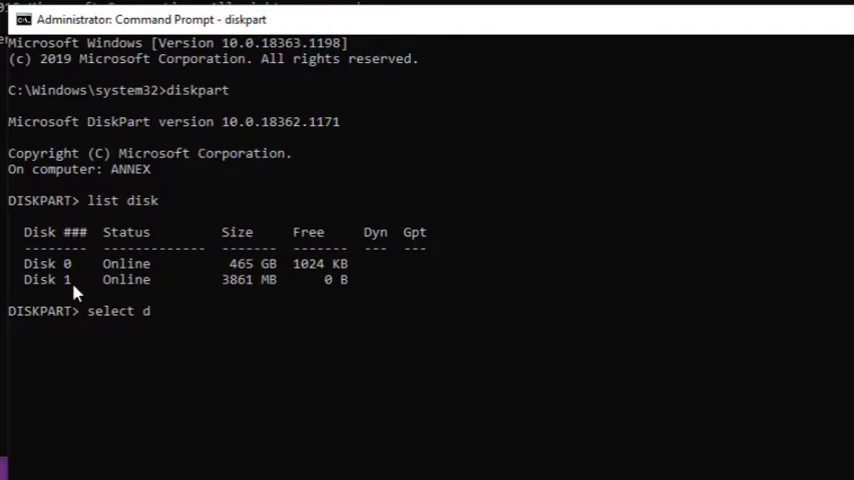
text(is)
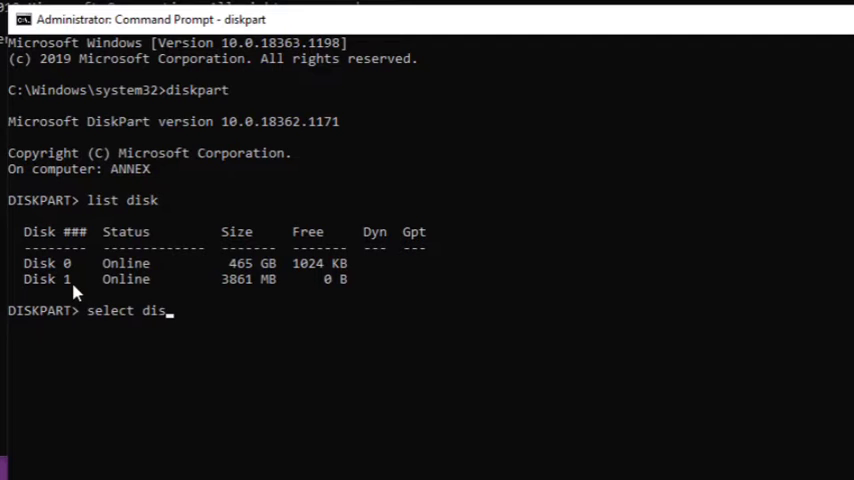
text(k)
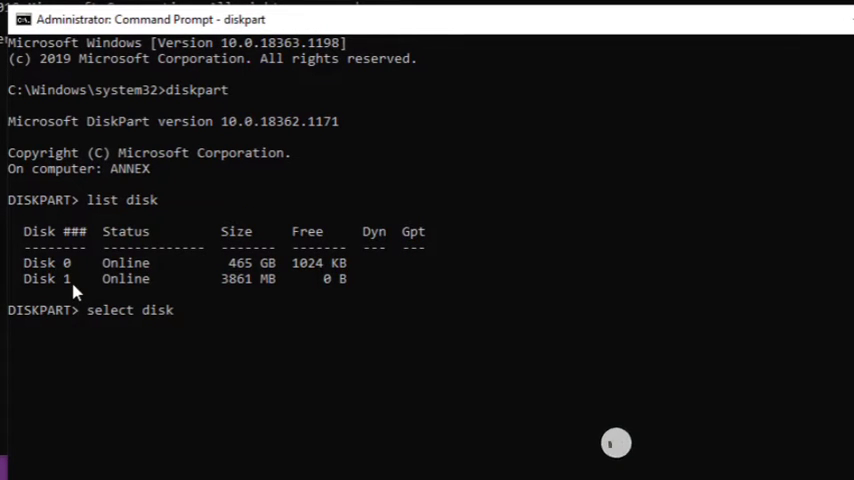
text(1)
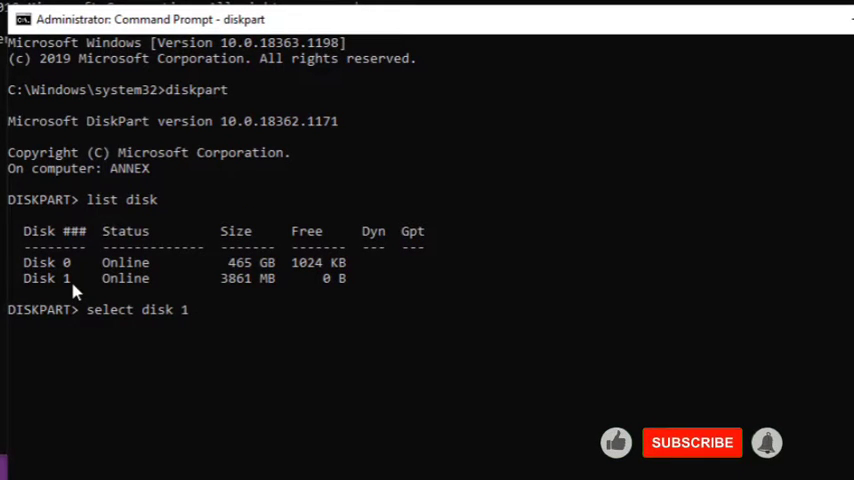
key(Return)
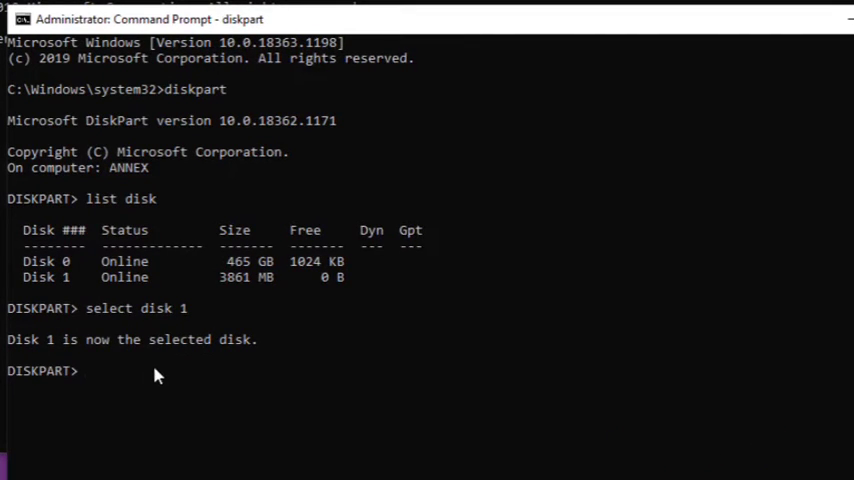
Run 'clean' on Disk 1 so DiskPart reports the disk cleaned successfully.
text(c)
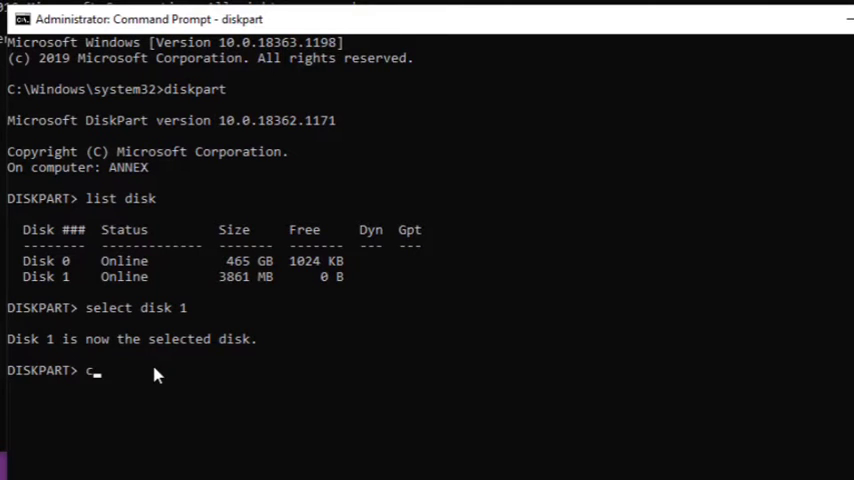
text(l)
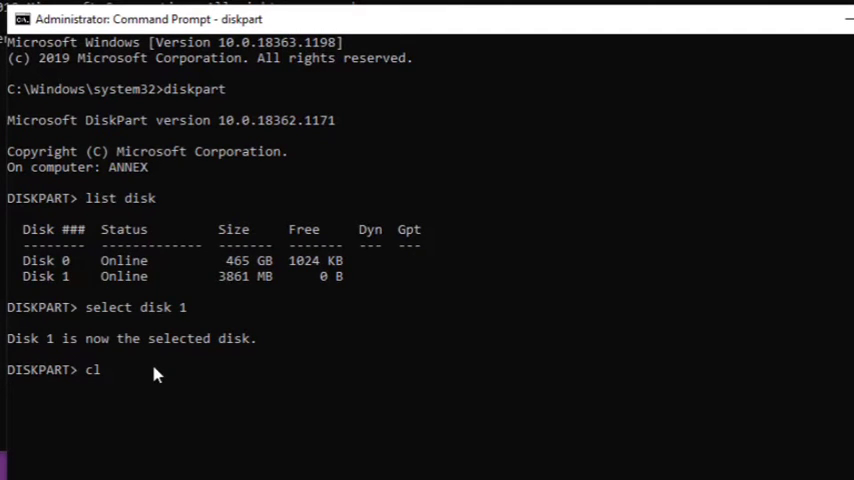
text(ean)
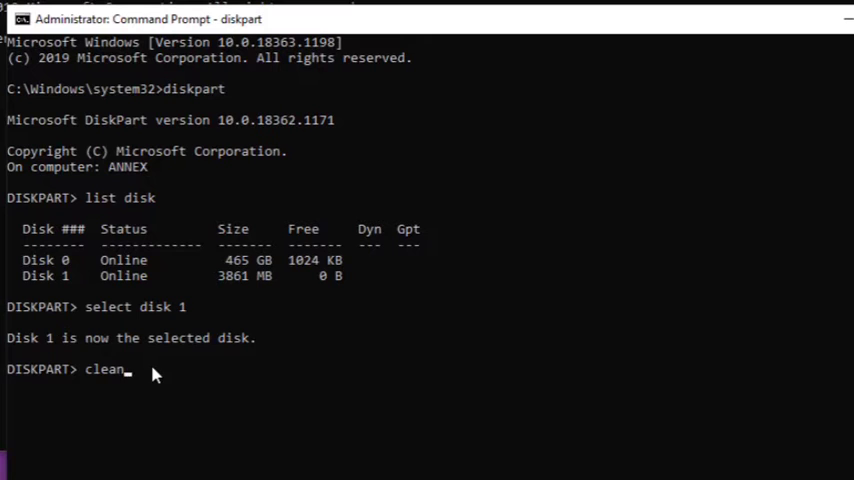
key(Return)
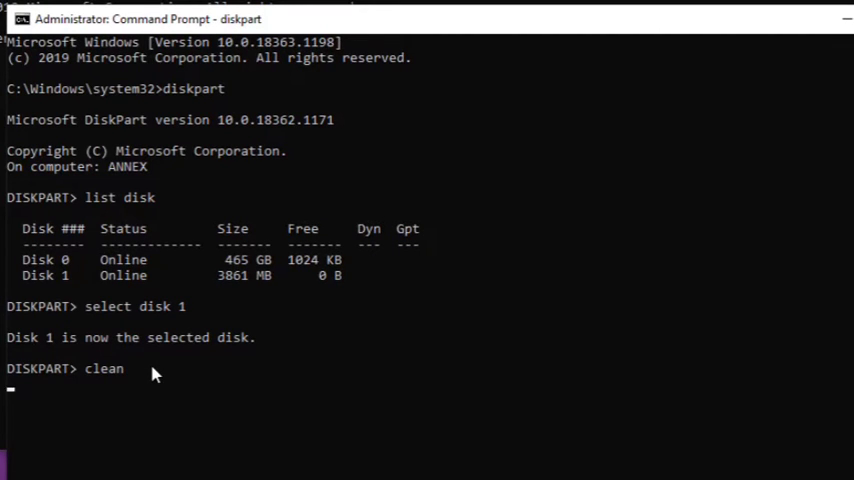
key(Return)
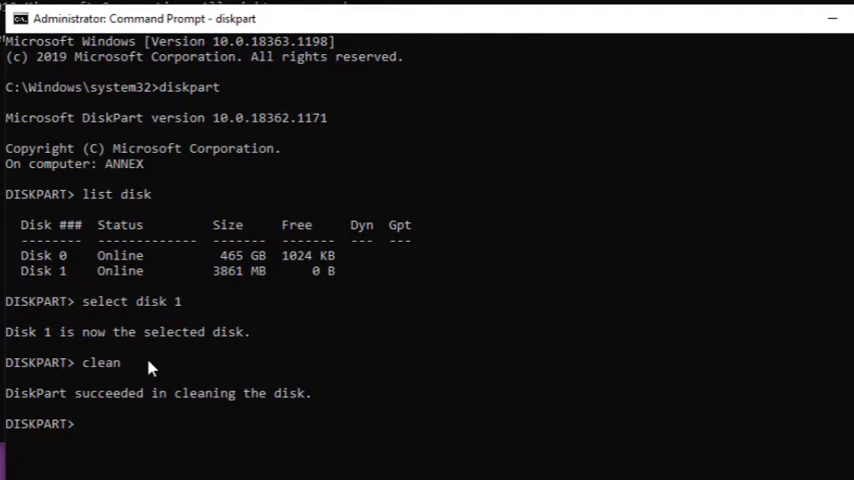
Enter 'create partition primary' to add a primary partition to the cleaned Disk 1.
text(c)
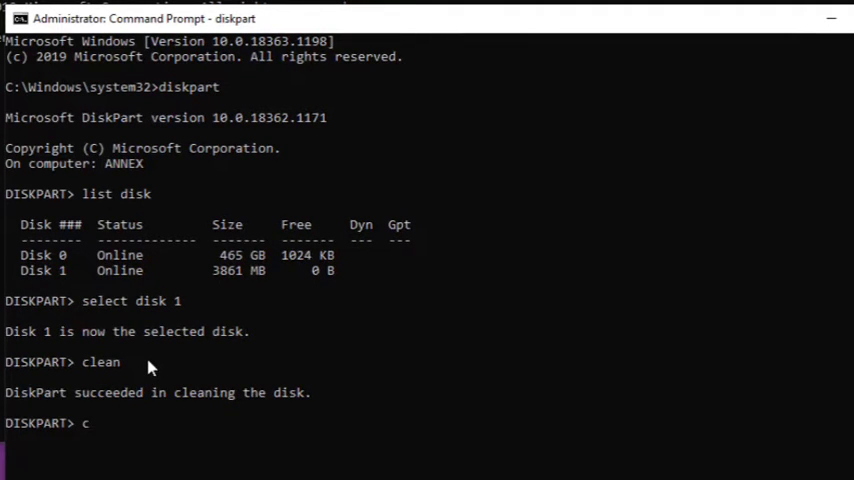
text(rea)
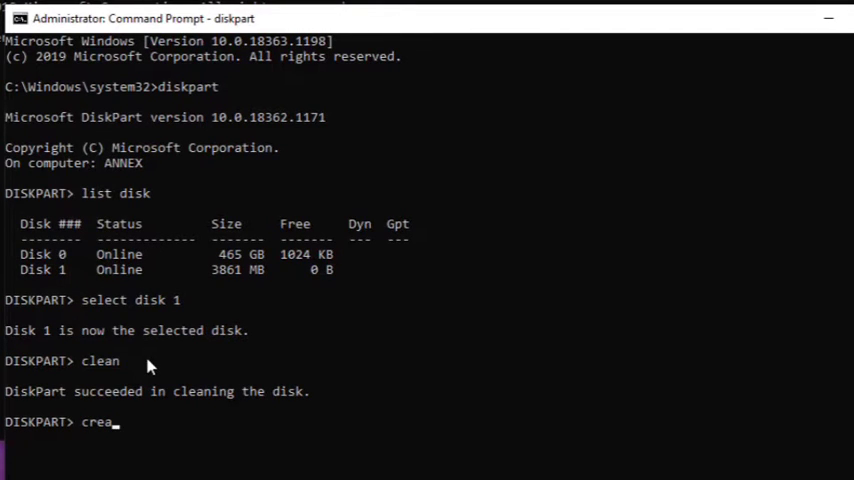
text(t)
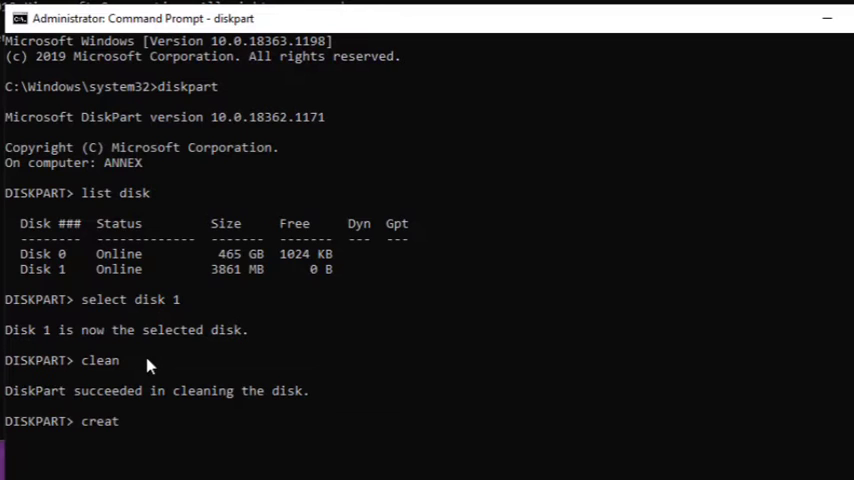
text(e)
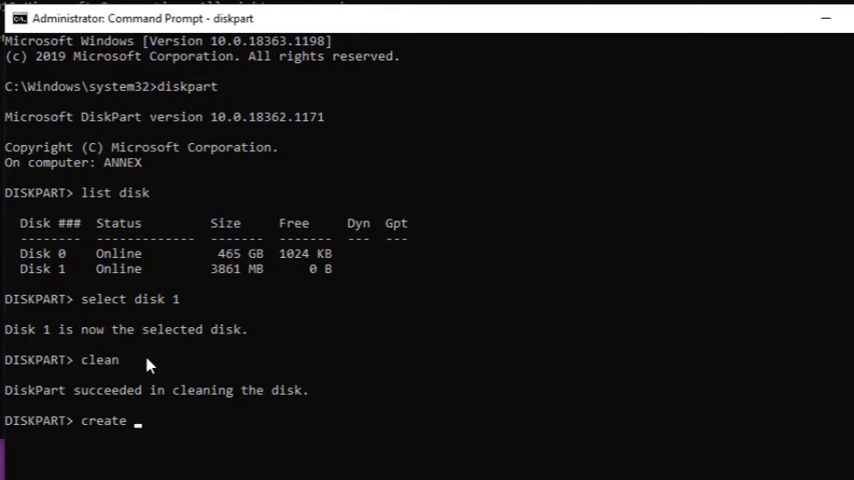
text(pa)
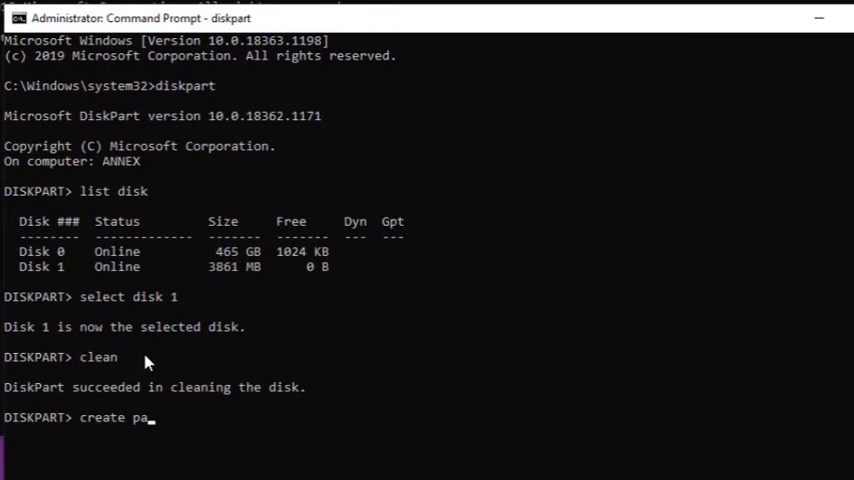
text(rti)
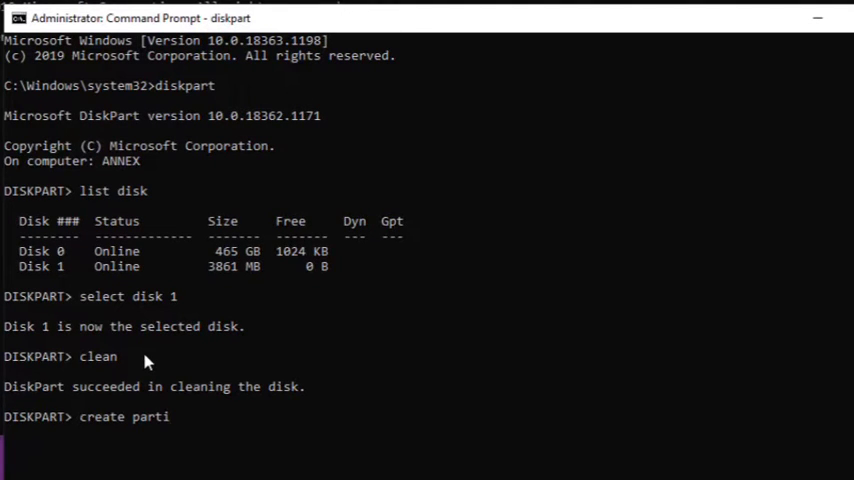
text(on p)
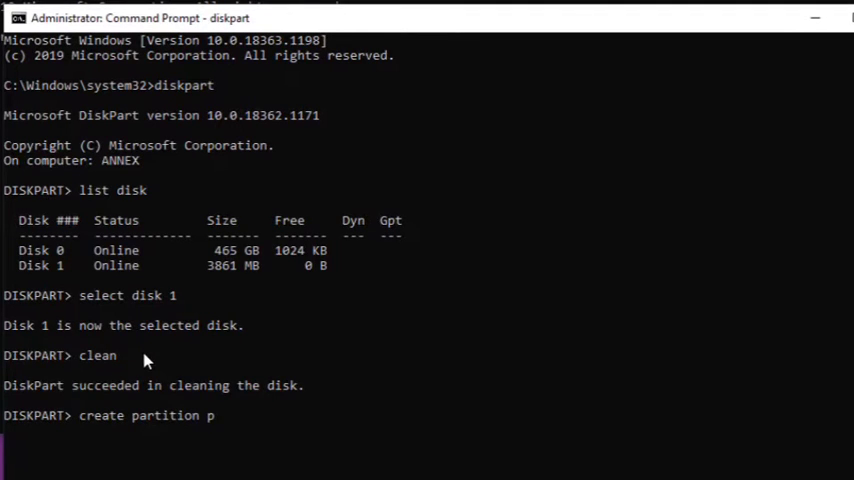
text(rima)
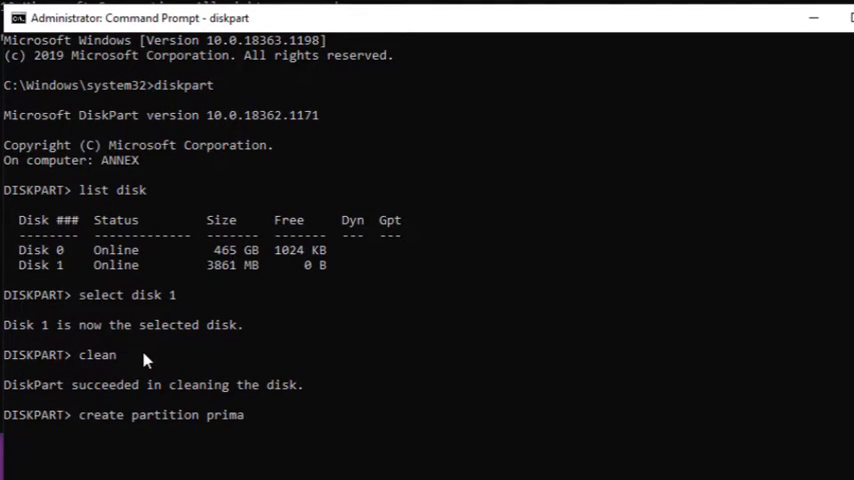
text(ry)
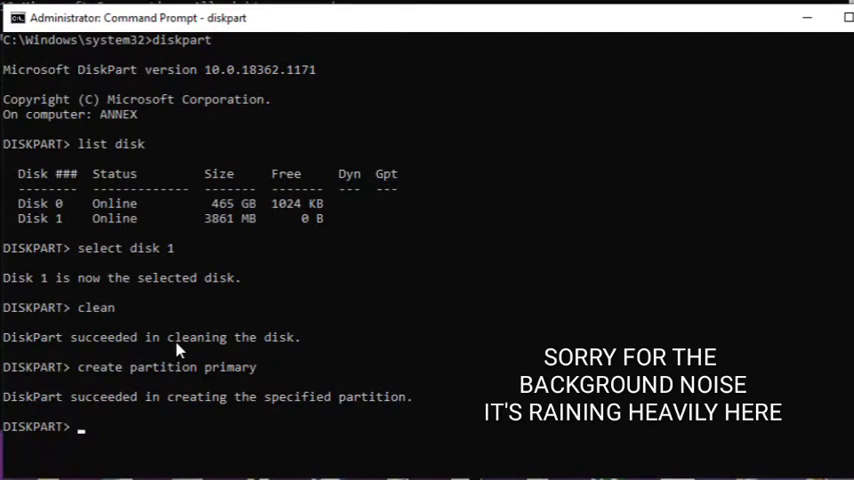
scroll(down, 3)
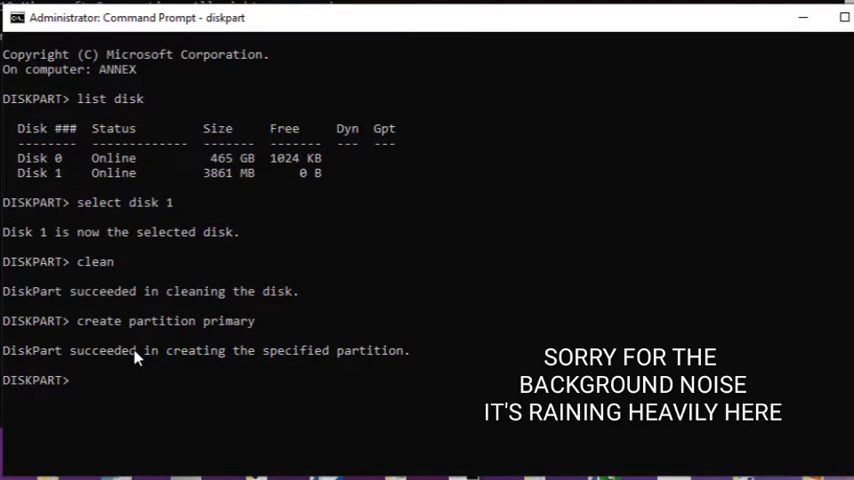
Run 'active' to mark the new primary partition on Disk 1 as active.
text(ac)
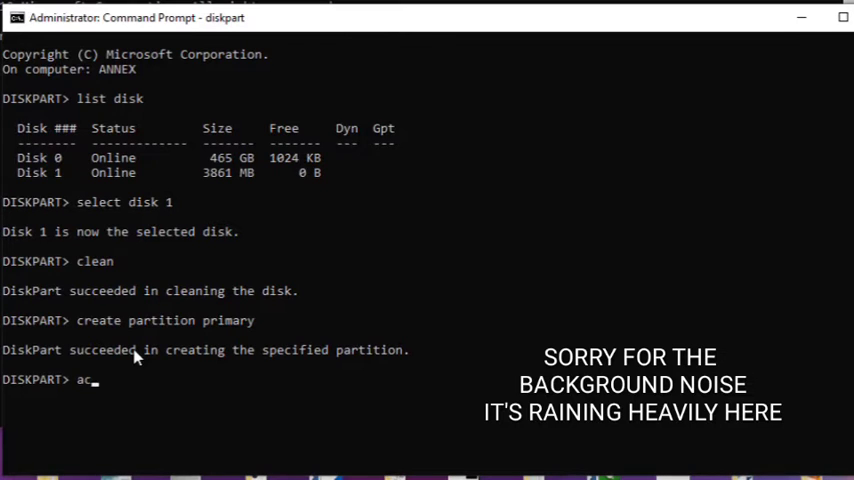
text(ti)
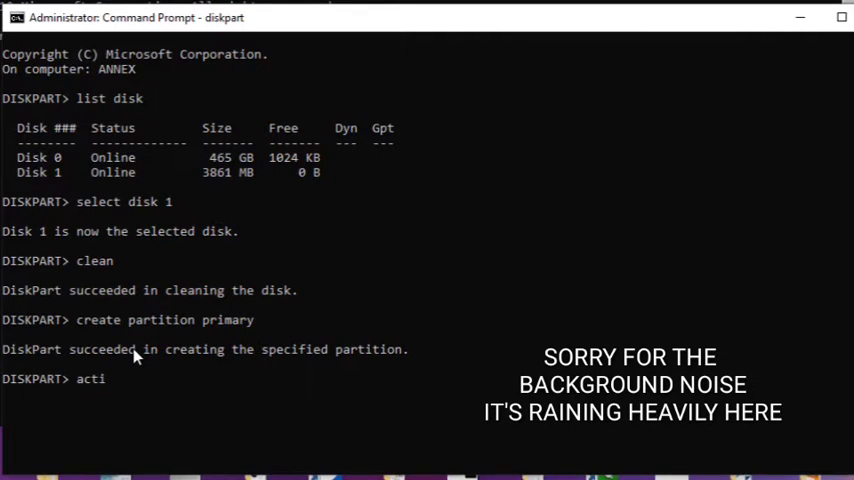
text(ve)
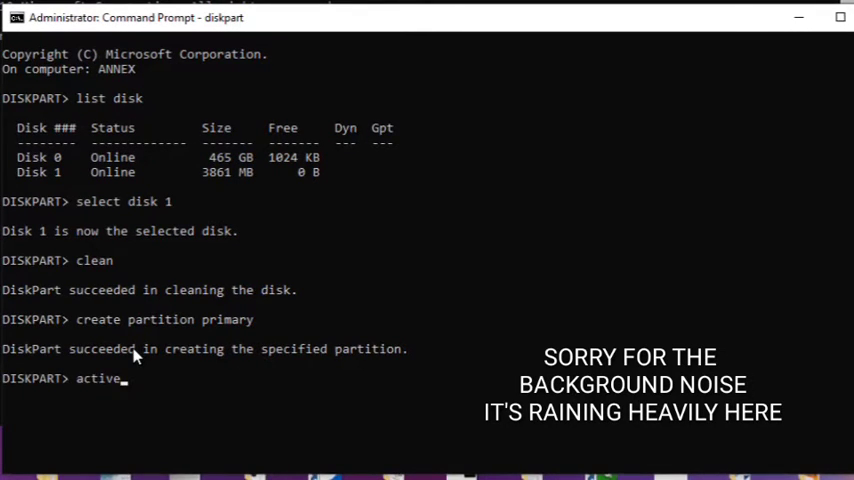
key(Return)
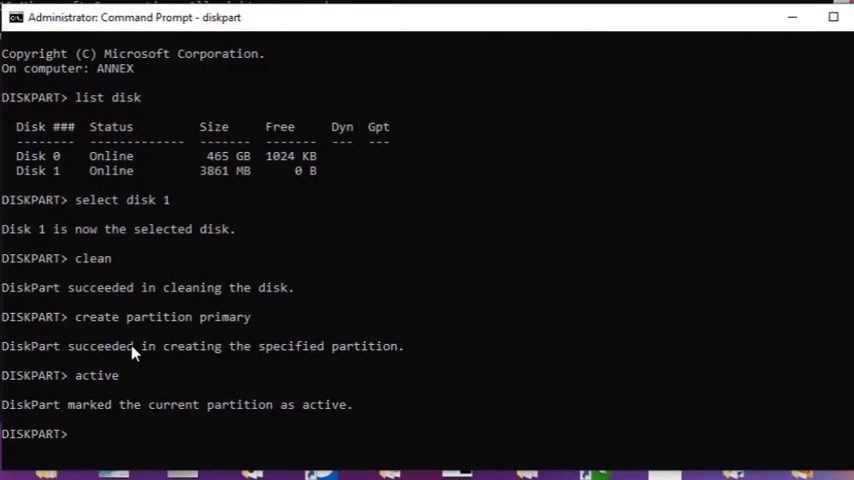
mouse_move(210, 316)
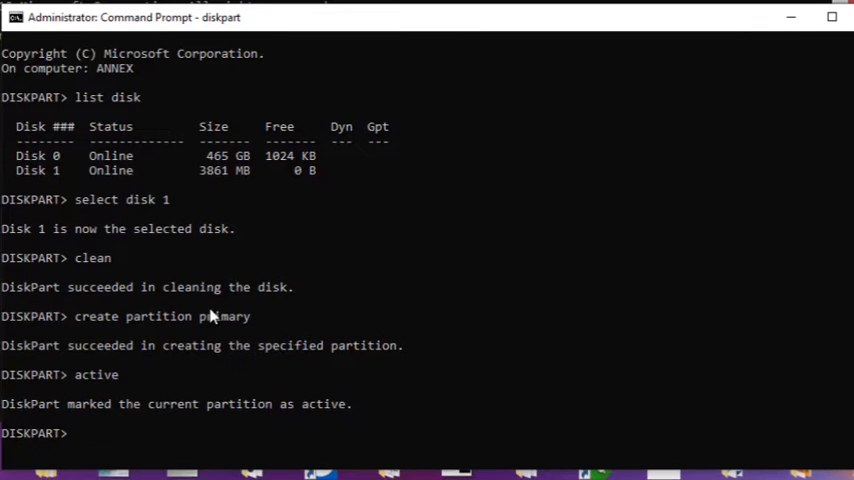
mouse_move(90, 176)
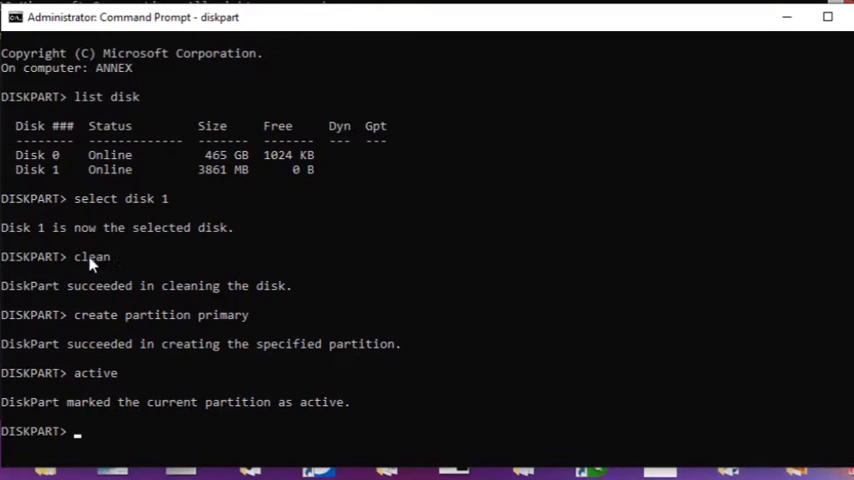
mouse_move(152, 328)
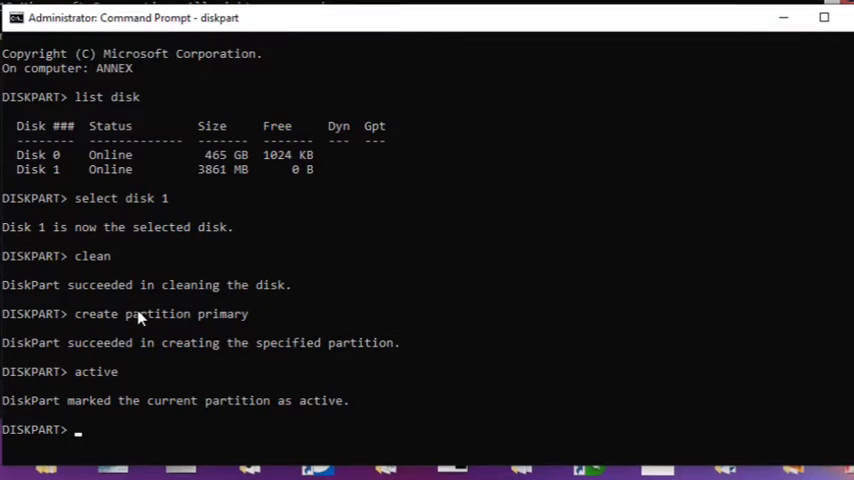
mouse_move(110, 378)
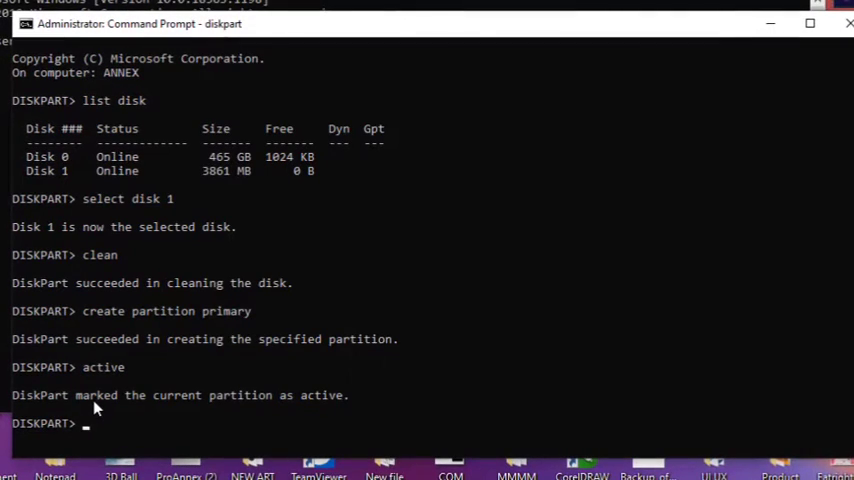
Type 'format fs=fat32' at the DISKPART prompt without running it yet.
text(fo)
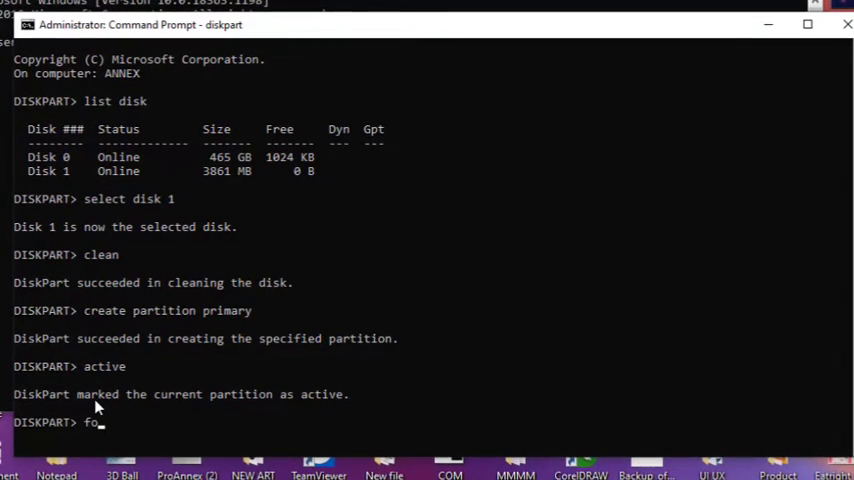
text(rma)
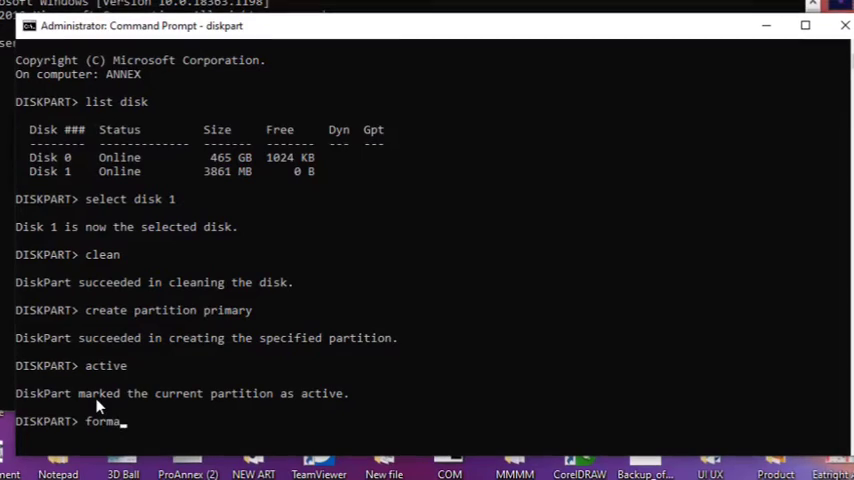
text(t)
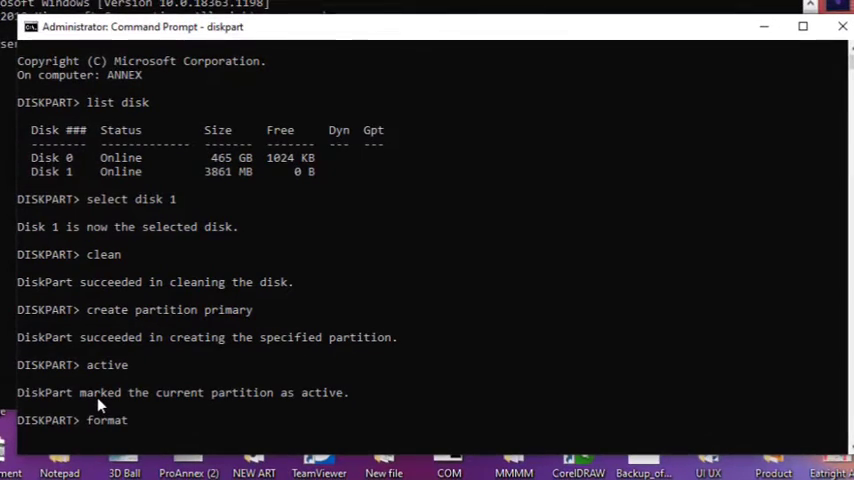
text(fs)
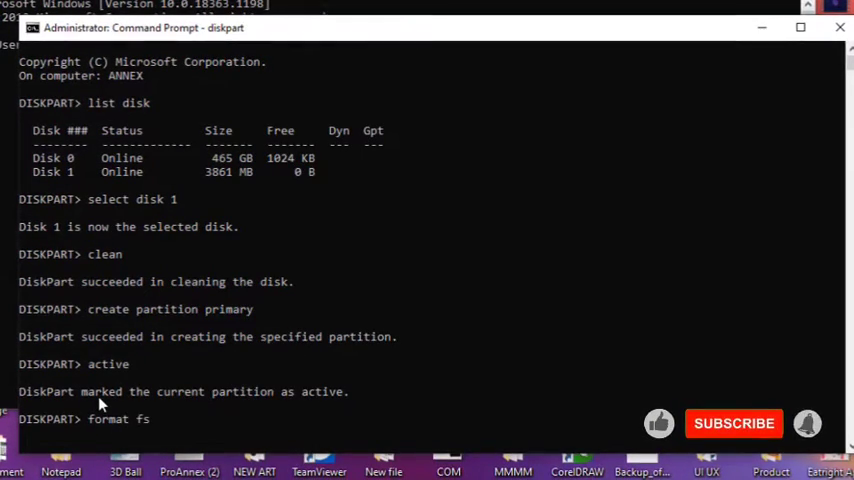
text(=)
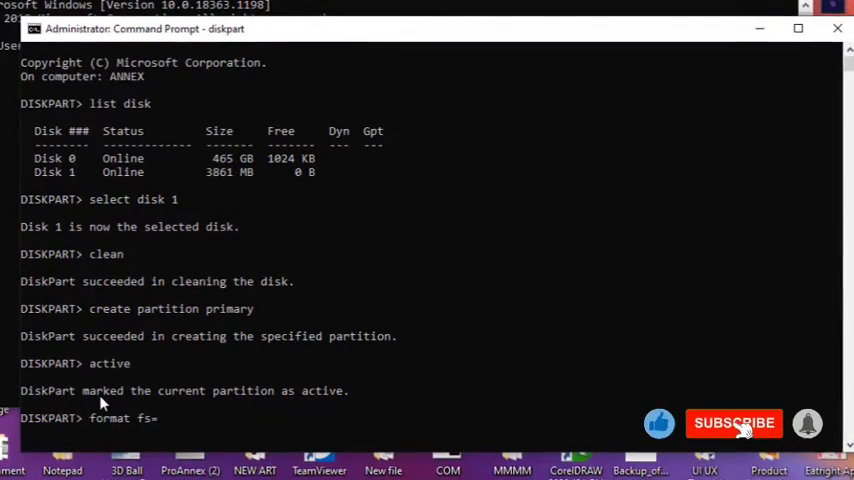
click(734, 424)
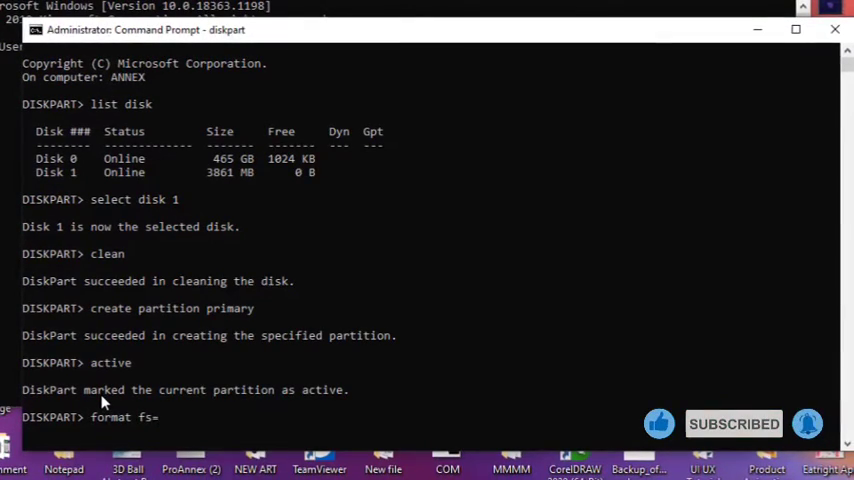
text(f)
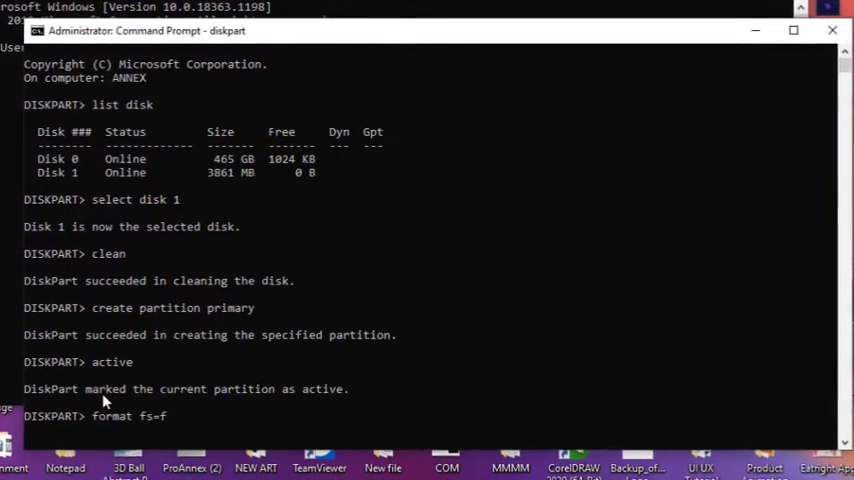
text(at)
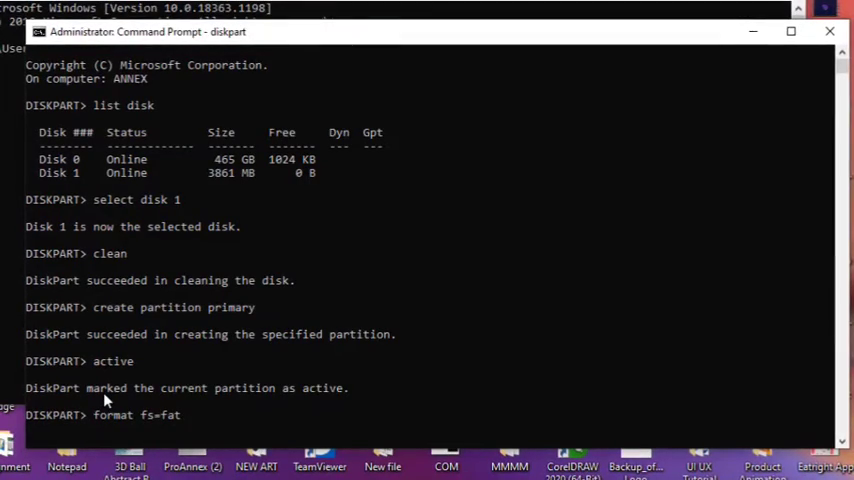
text(32)
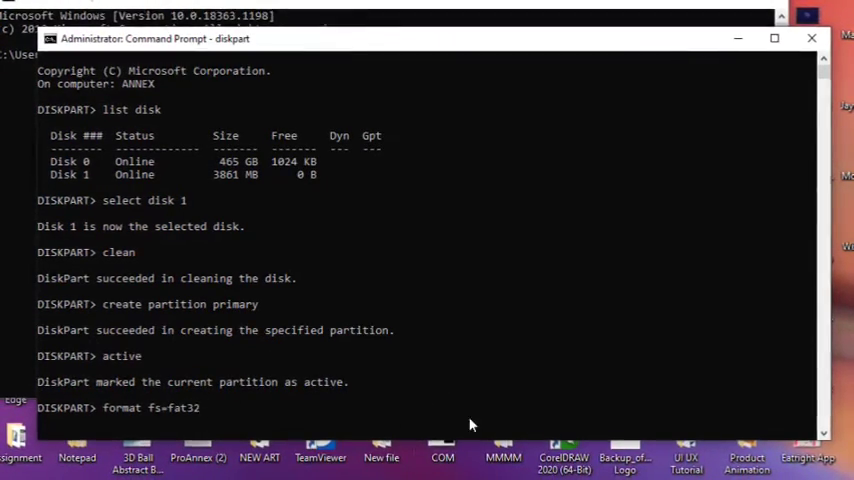
mouse_move(224, 418)
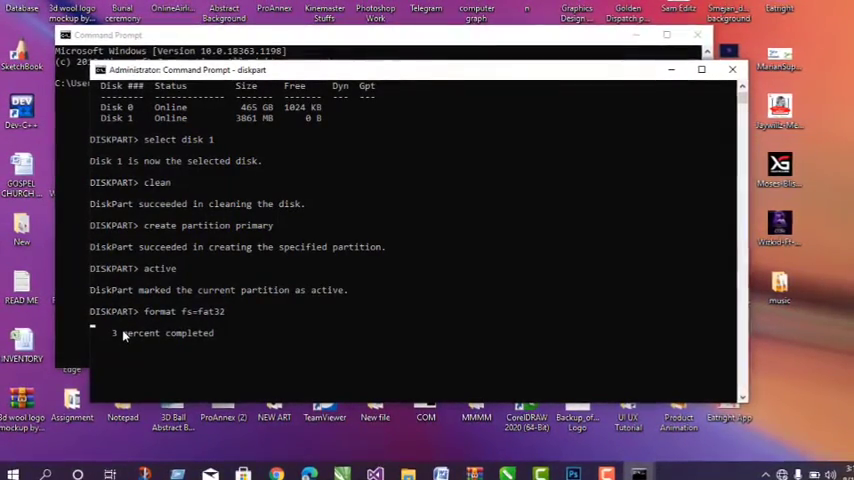
mouse_move(124, 324)
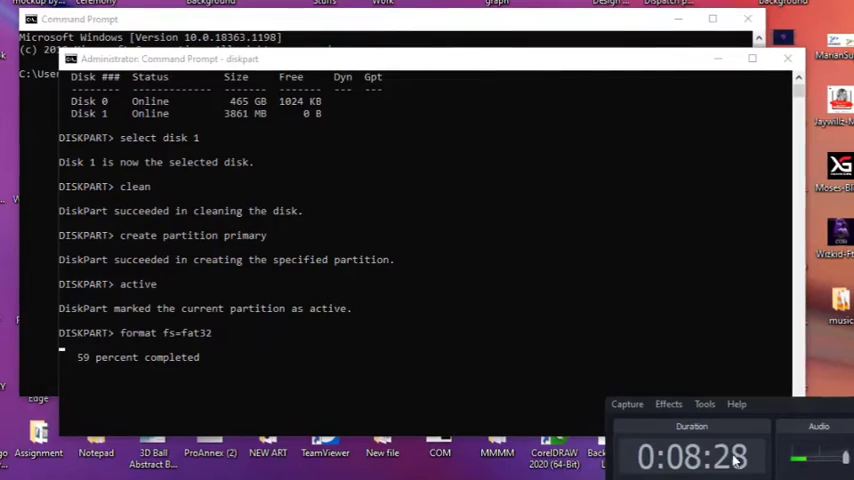
mouse_move(500, 364)
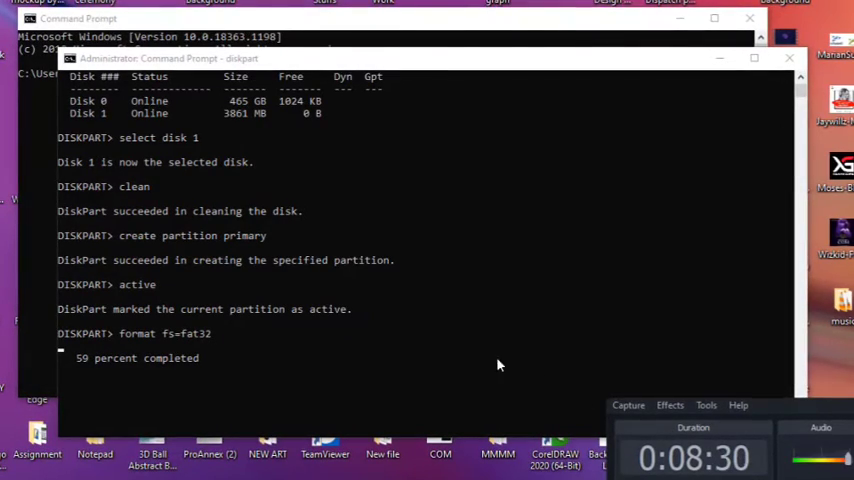
mouse_move(444, 364)
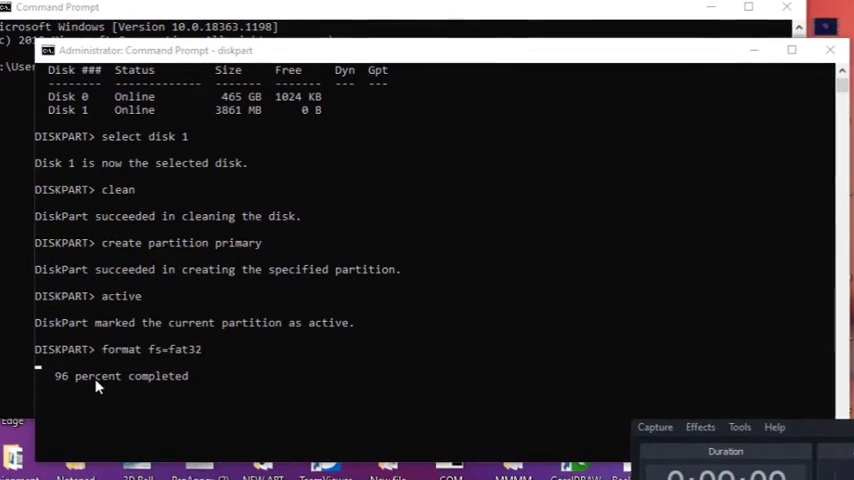
mouse_move(220, 348)
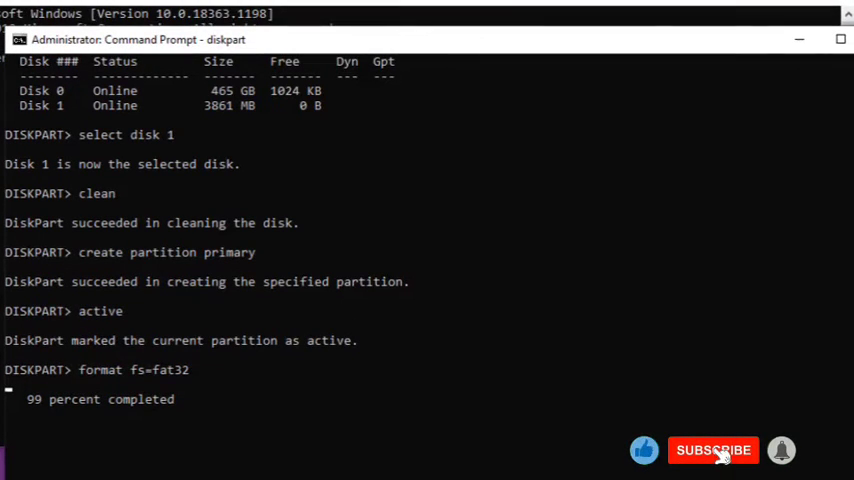
Leave the Command Prompt and return to the Windows desktop.
click(712, 450)
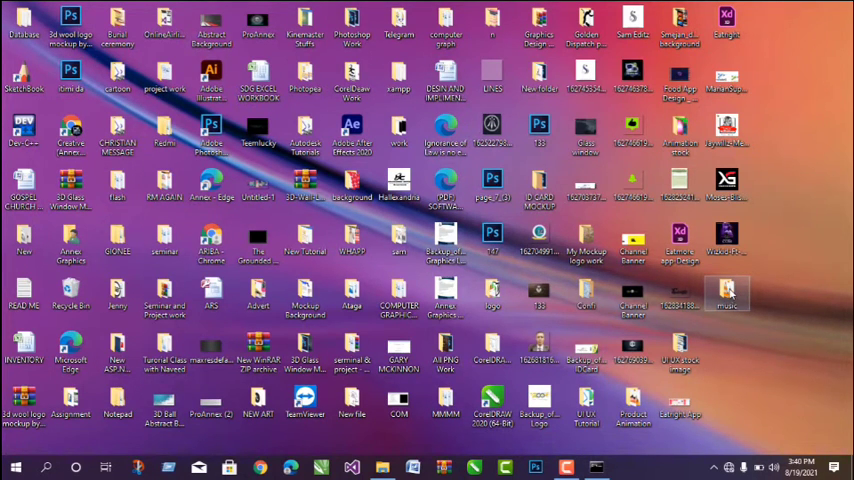
mouse_move(384, 468)
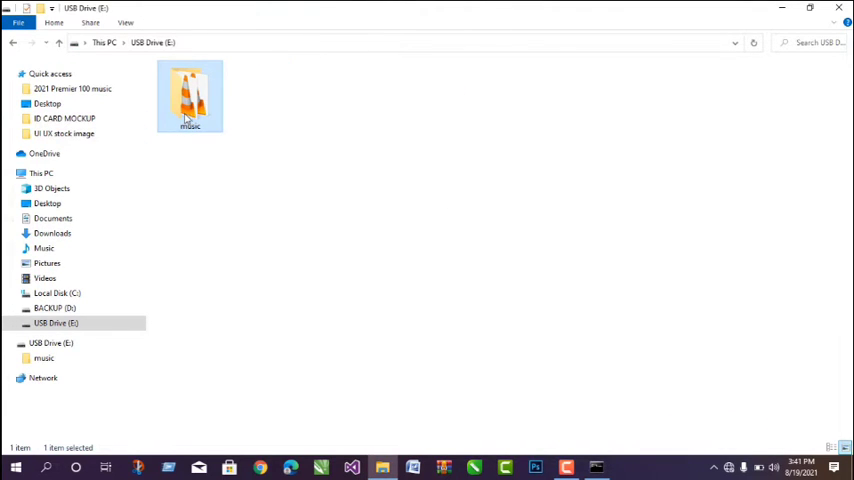
Open the music folder on USB Drive (E:) and play Davido-FEM in VLC.
double_click(190, 96)
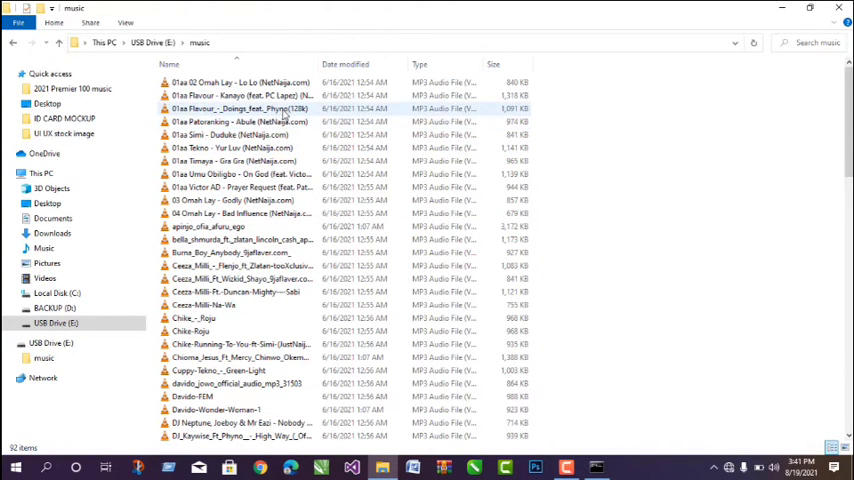
scroll(down, 3)
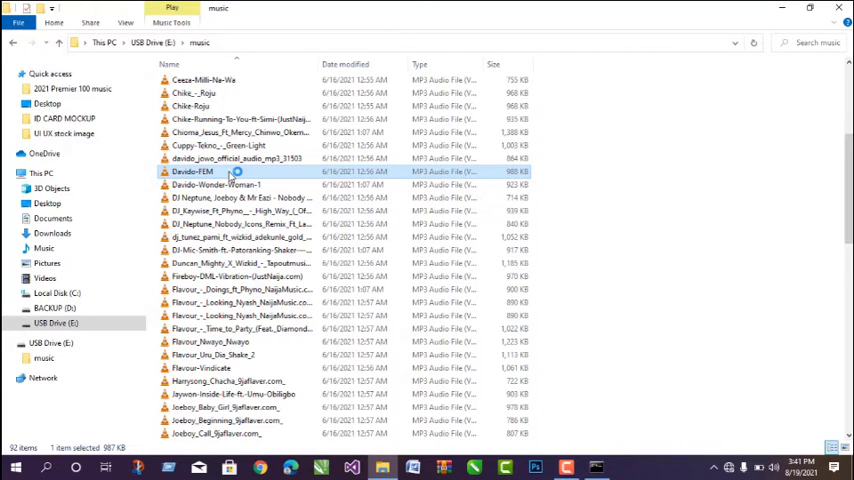
mouse_move(466, 218)
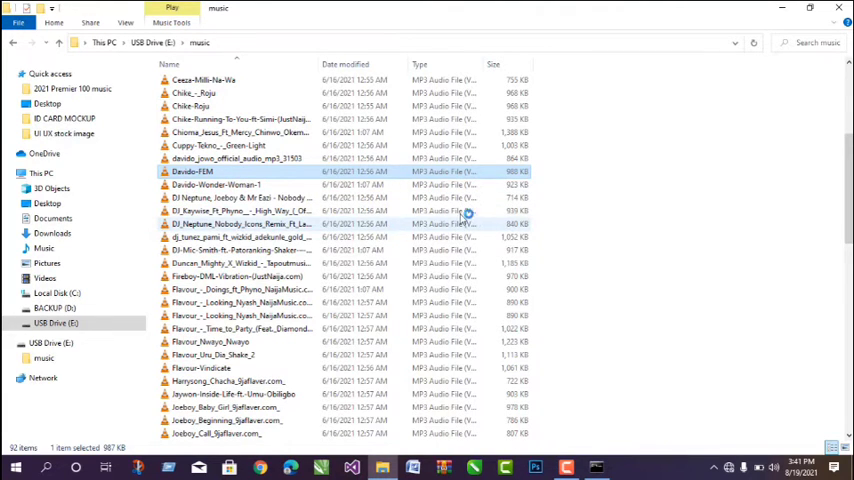
mouse_move(402, 232)
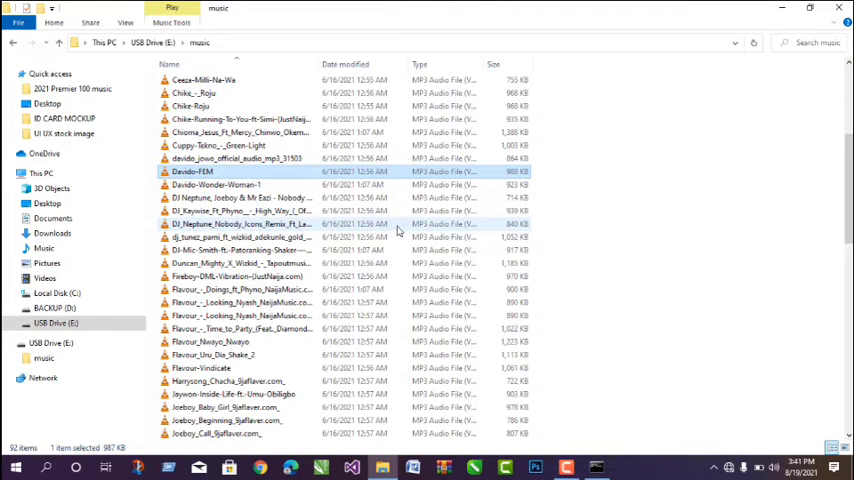
double_click(192, 172)
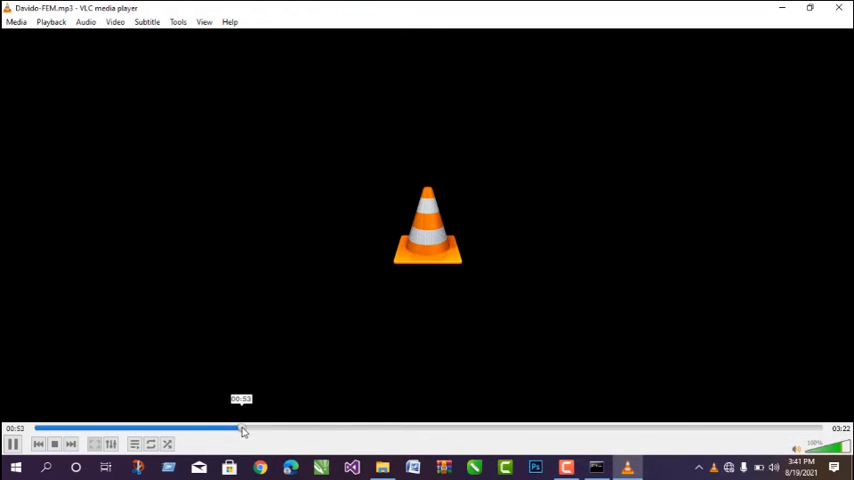
Seek the Davido-FEM track forward to near its end.
click(424, 430)
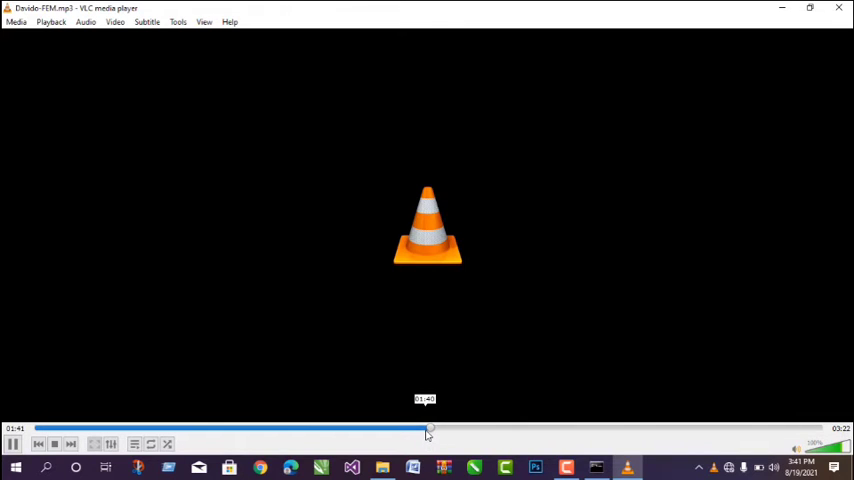
drag(428, 430, 592, 430)
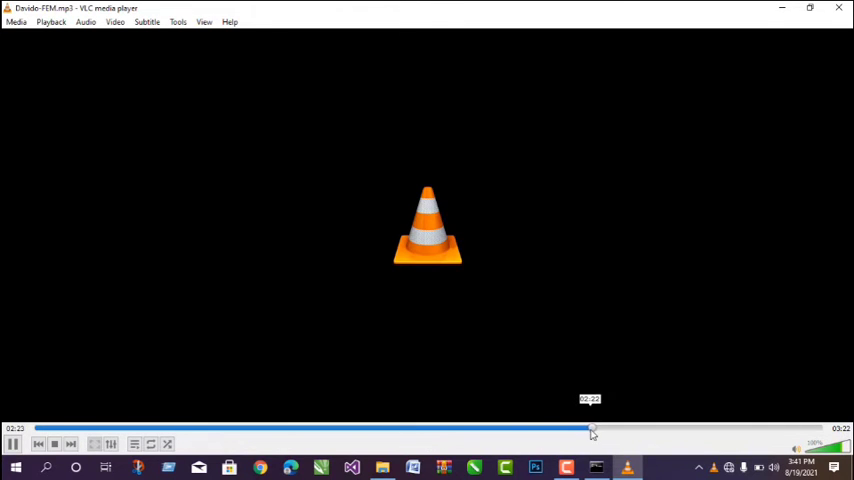
drag(592, 428, 696, 428)
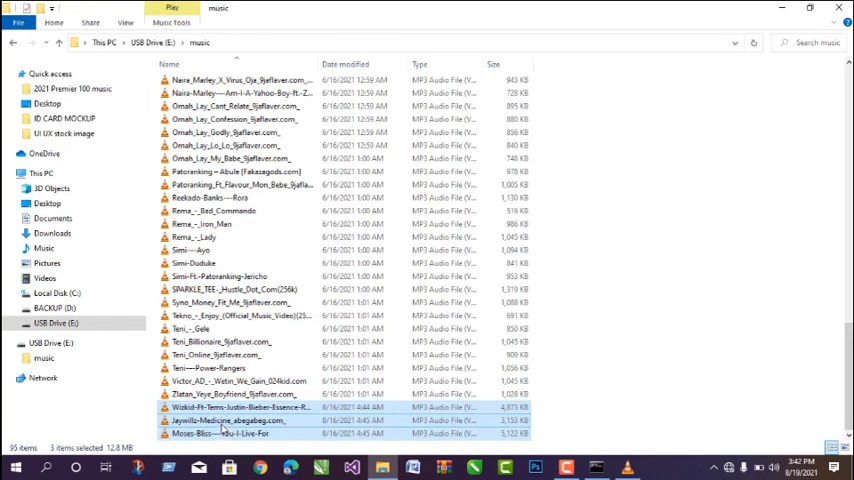
Play Jaywillz's Medicine mp3 from the USB music folder in VLC.
click(216, 356)
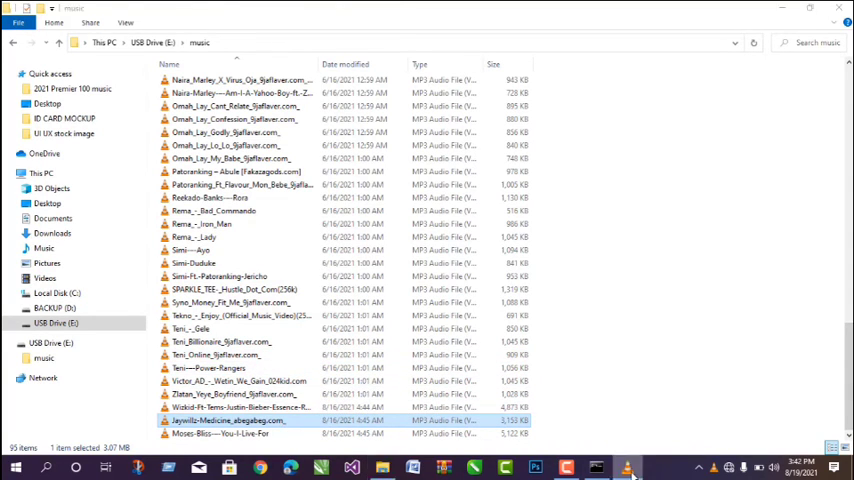
double_click(230, 420)
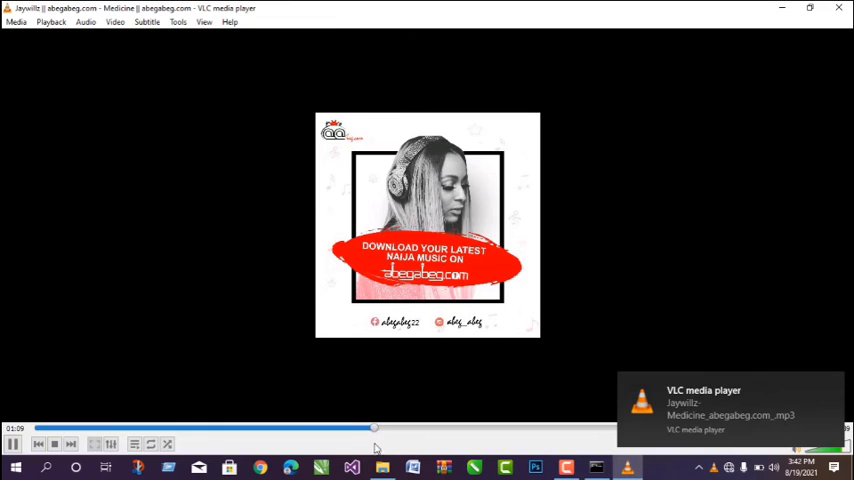
Seek playback of Medicine forward to a later point in the track.
click(466, 428)
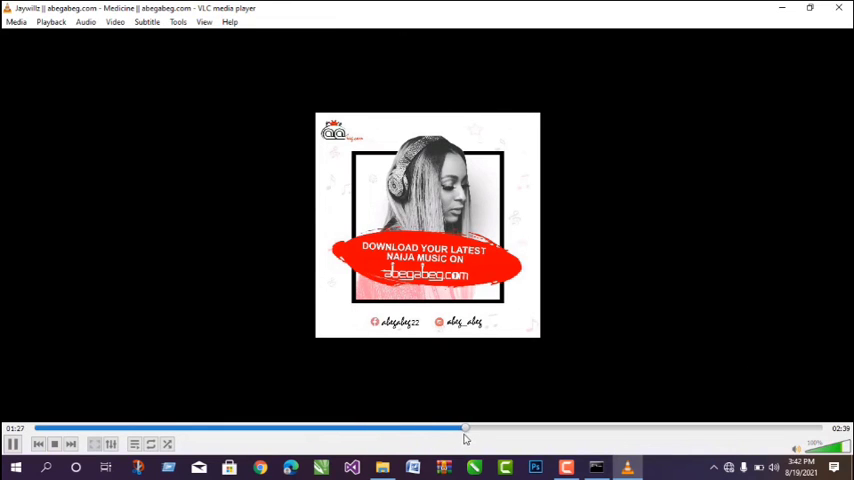